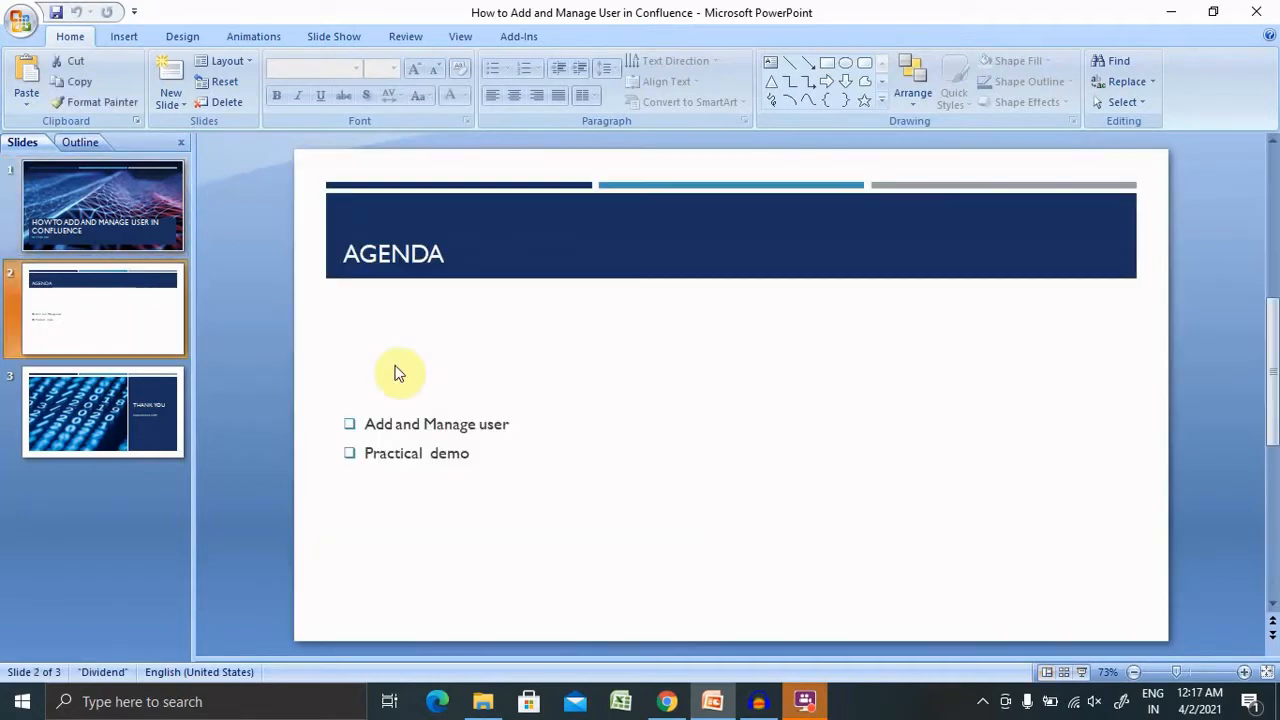
pyautogui.moveTo(420, 382)
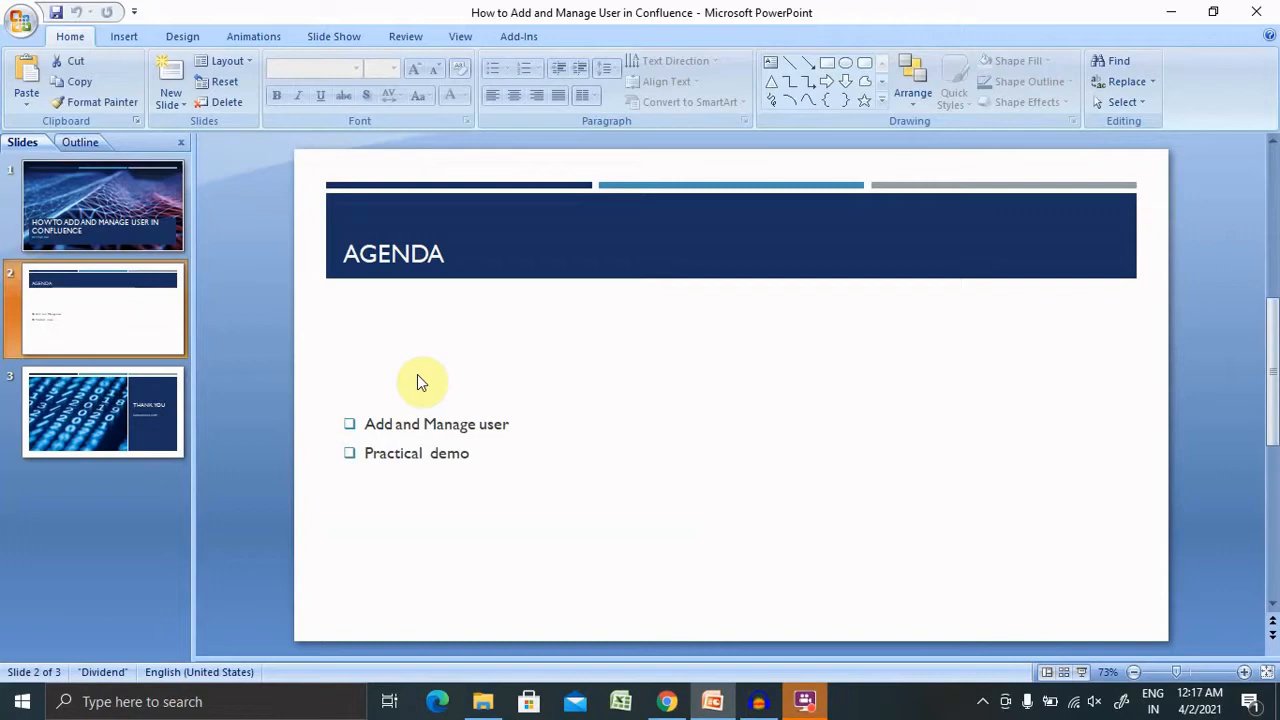
pyautogui.moveTo(670, 700)
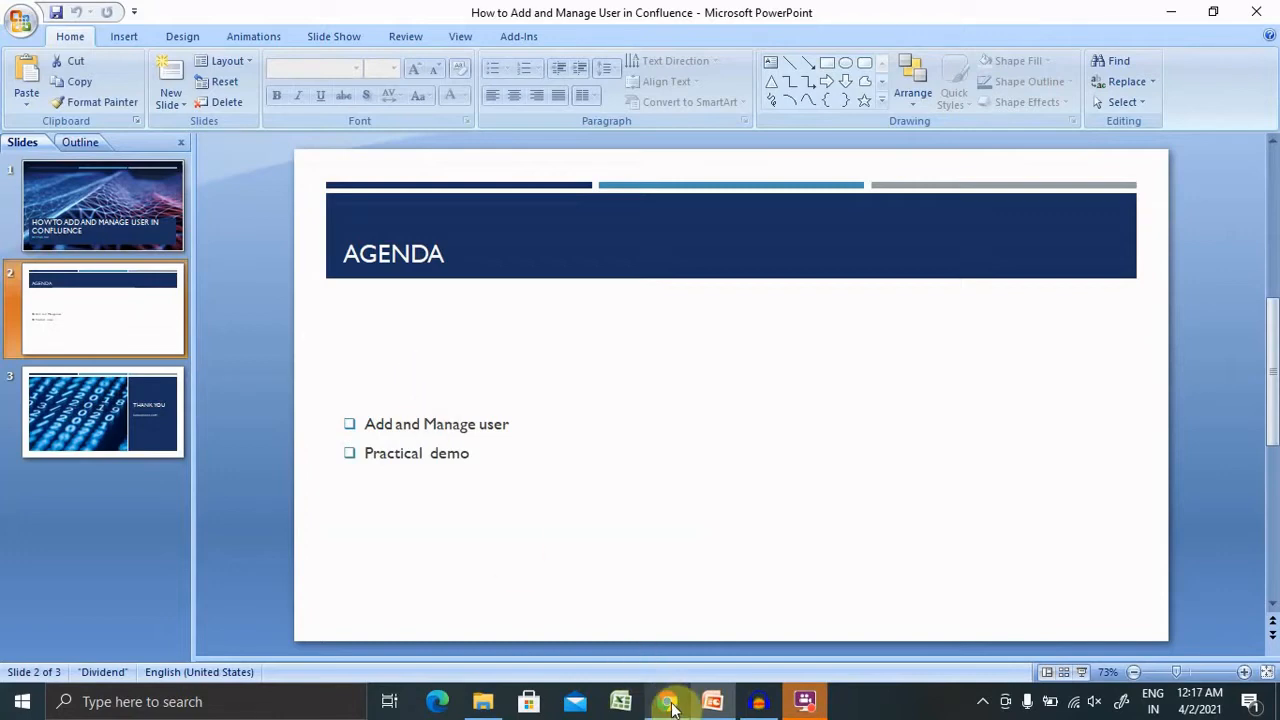
# - Bring Chrome forward and reach Confluence's General Configuration settings with the Security section in view
pyautogui.click(668, 700)
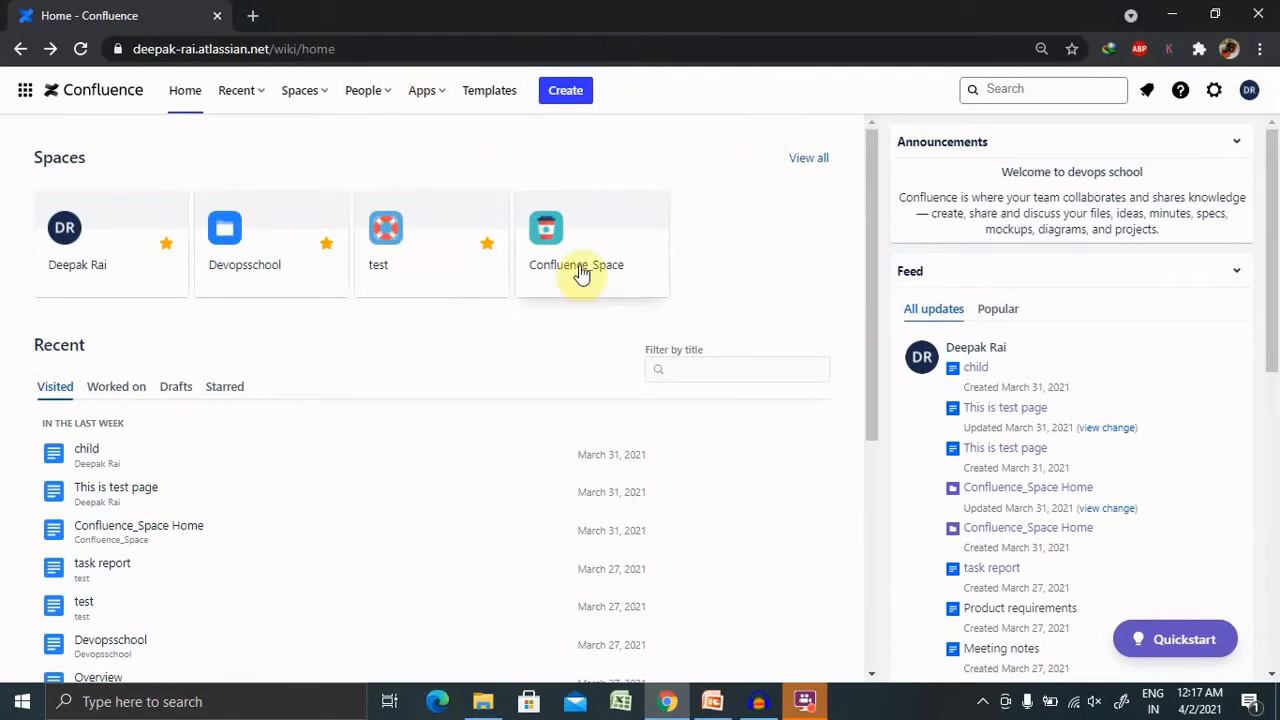
pyautogui.moveTo(500, 156)
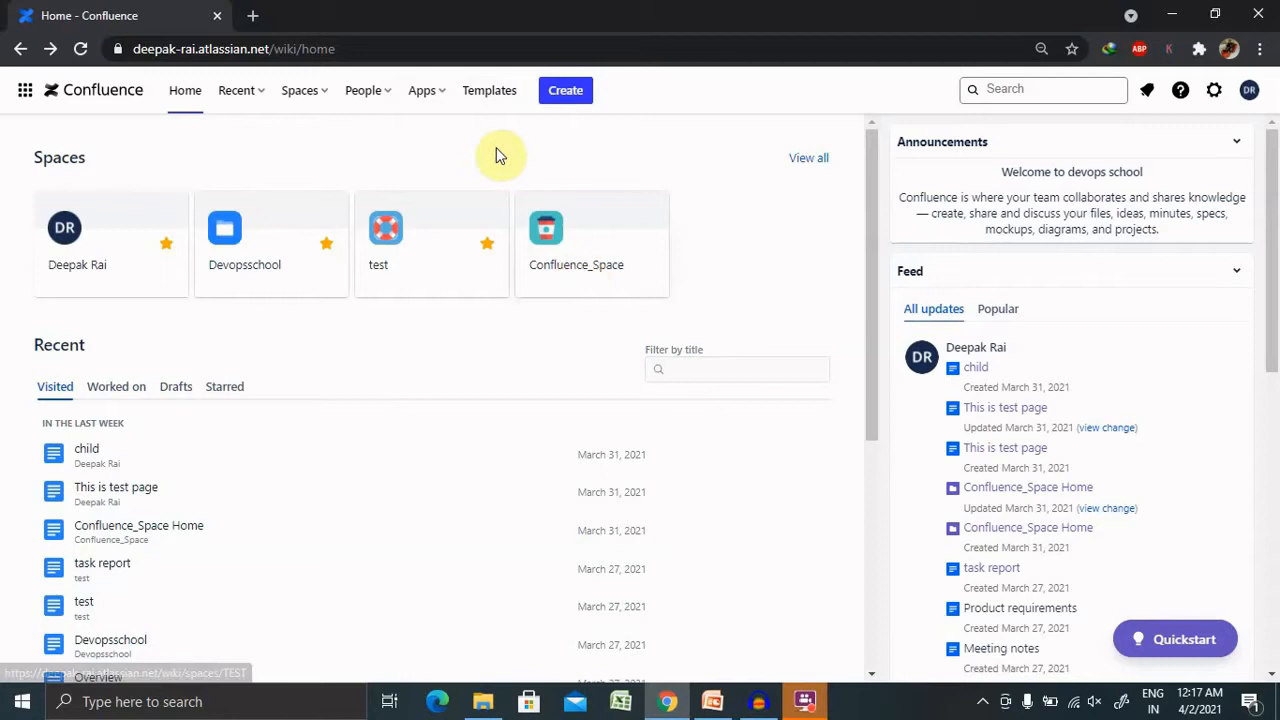
pyautogui.click(1214, 90)
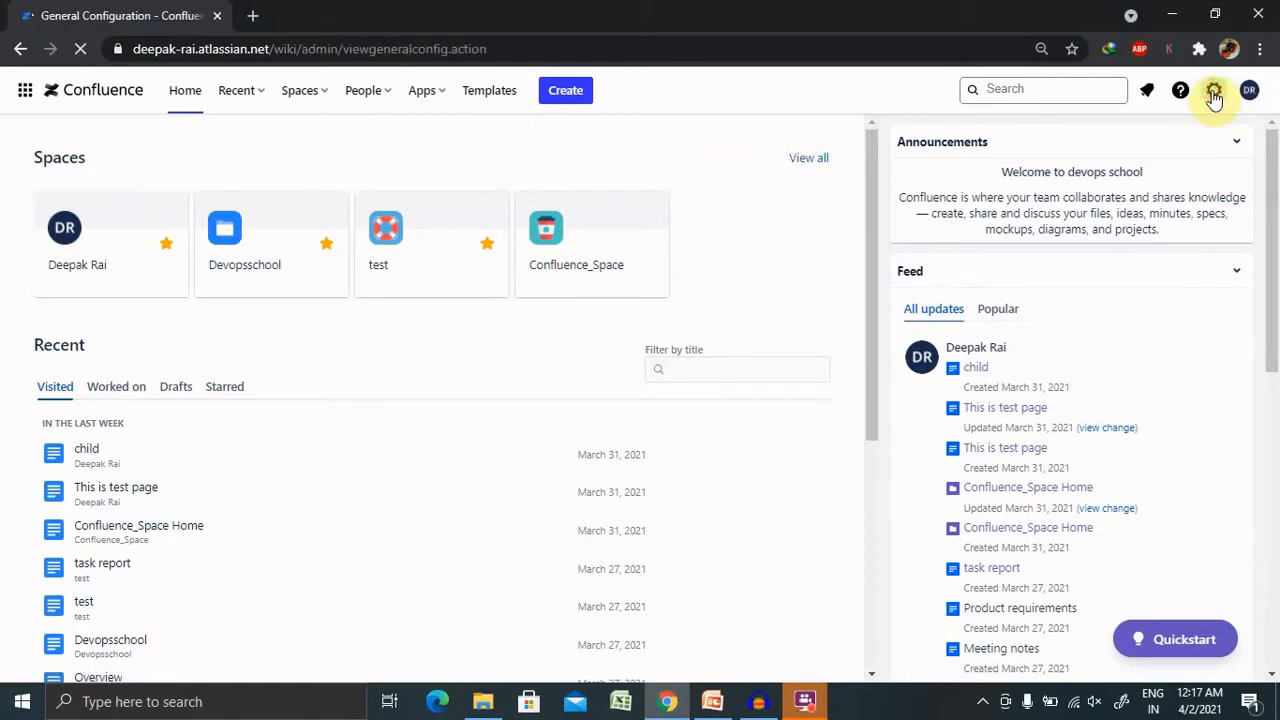
pyautogui.click(1212, 90)
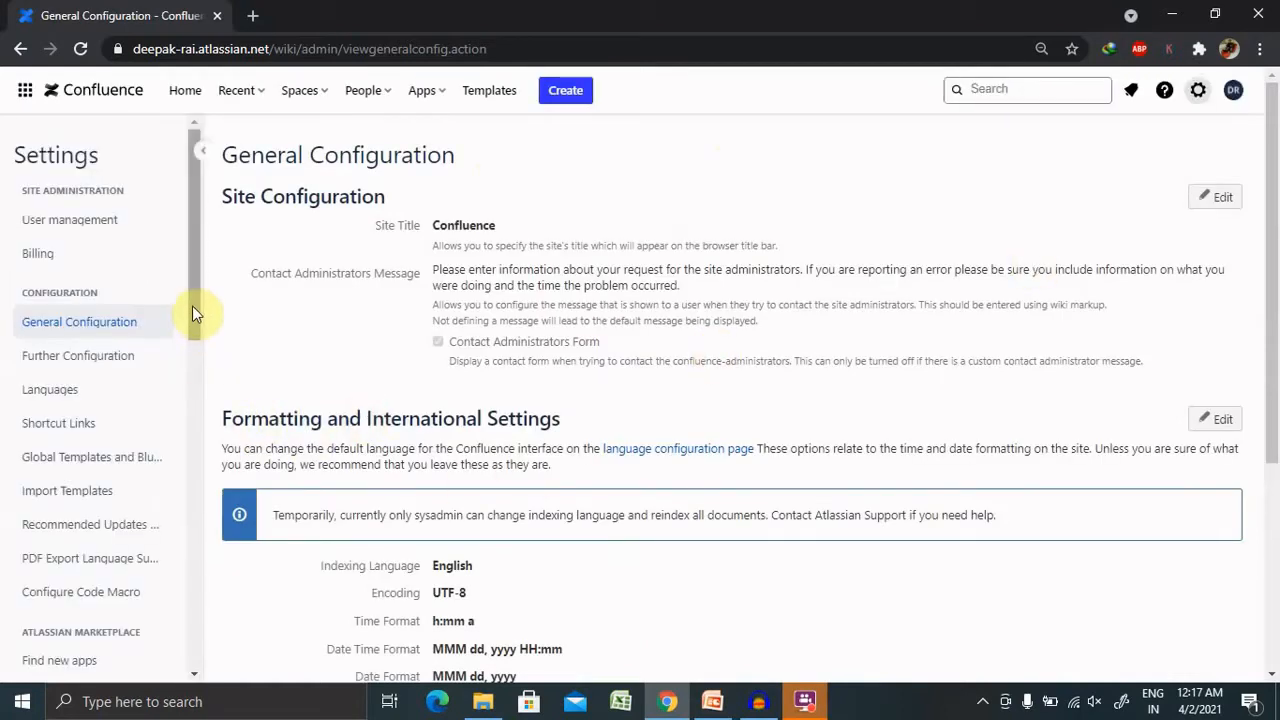
pyautogui.scroll(-3)
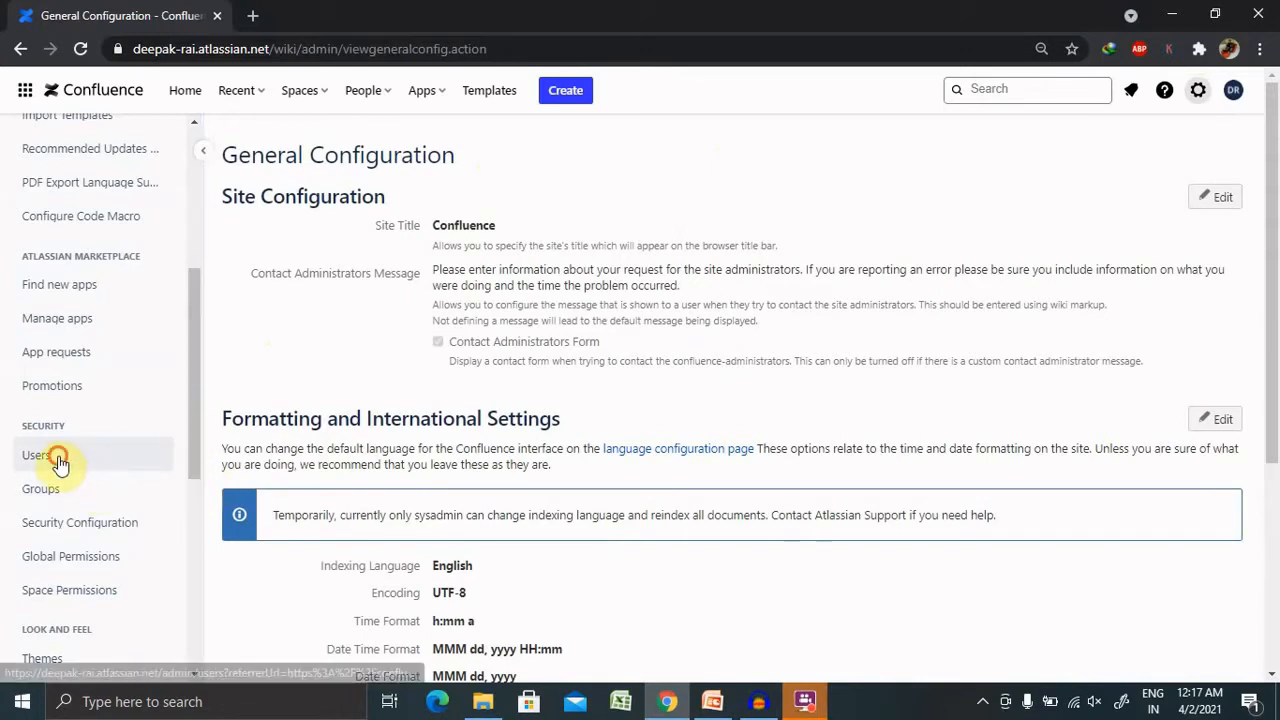
# - Go to Users under Security, landing on the Atlassian Admin Users page with the invite form and user list
pyautogui.click(36, 456)
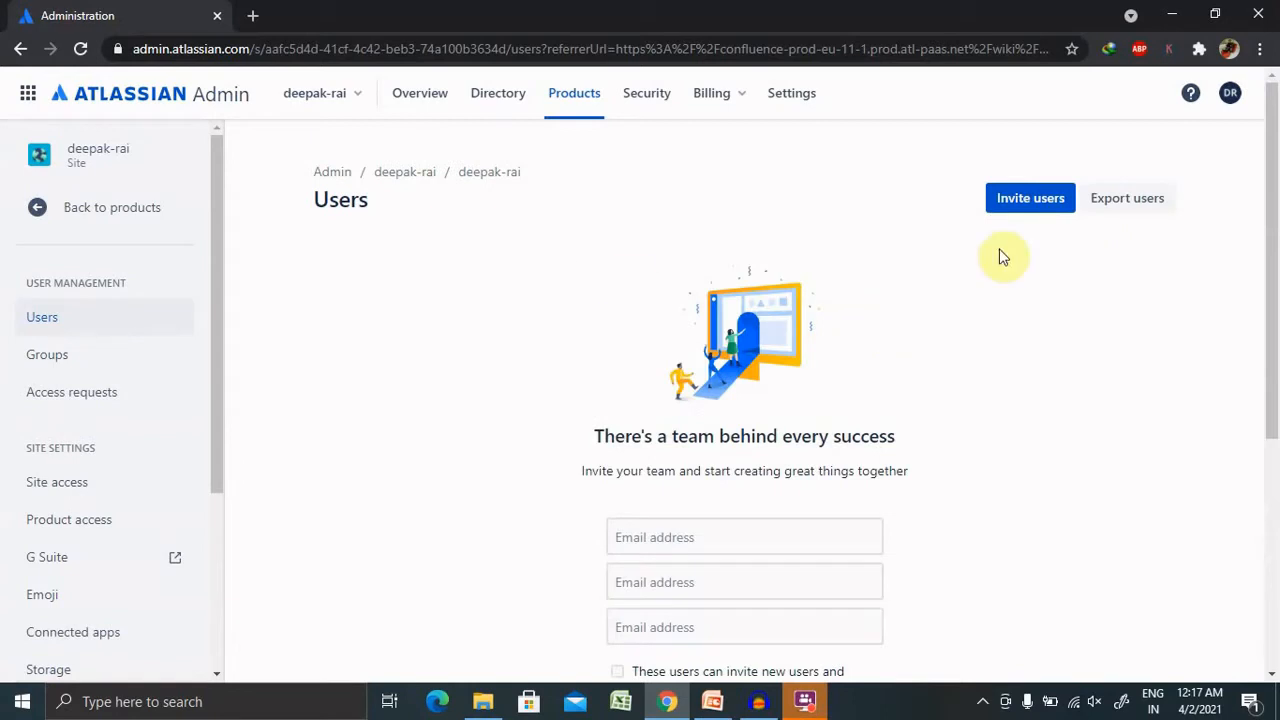
pyautogui.moveTo(1176, 244)
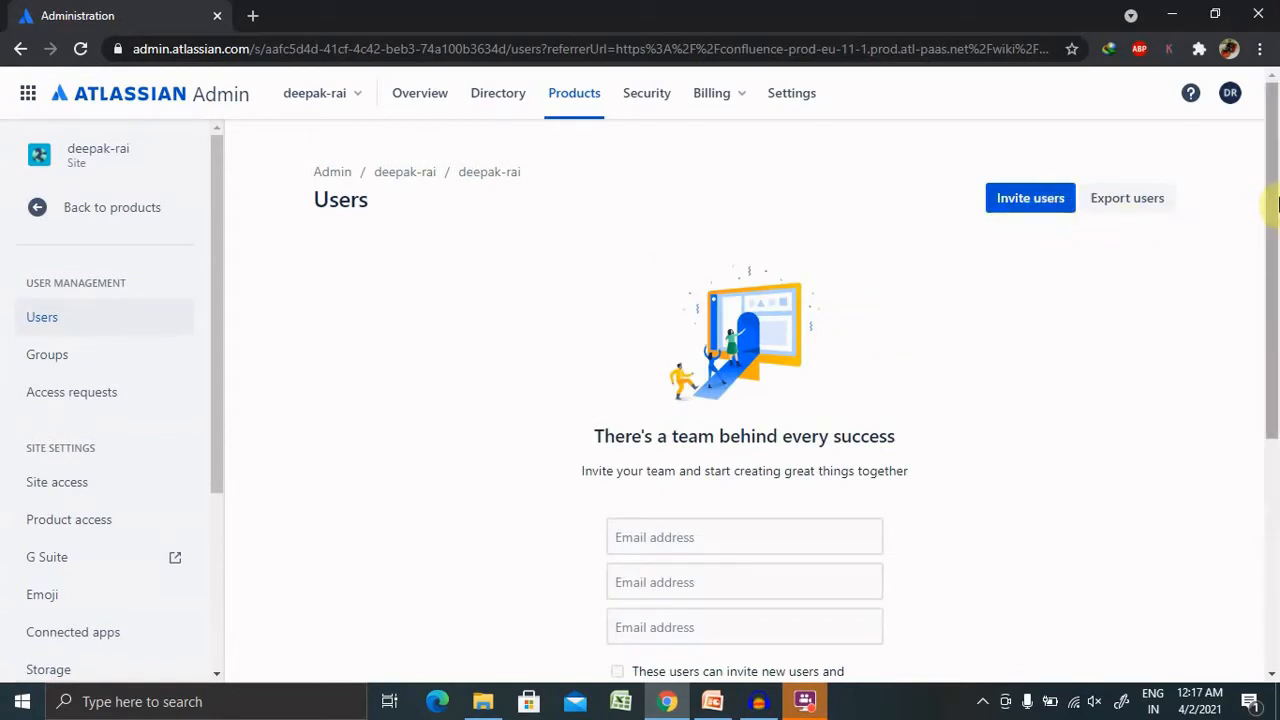
pyautogui.scroll(-3)
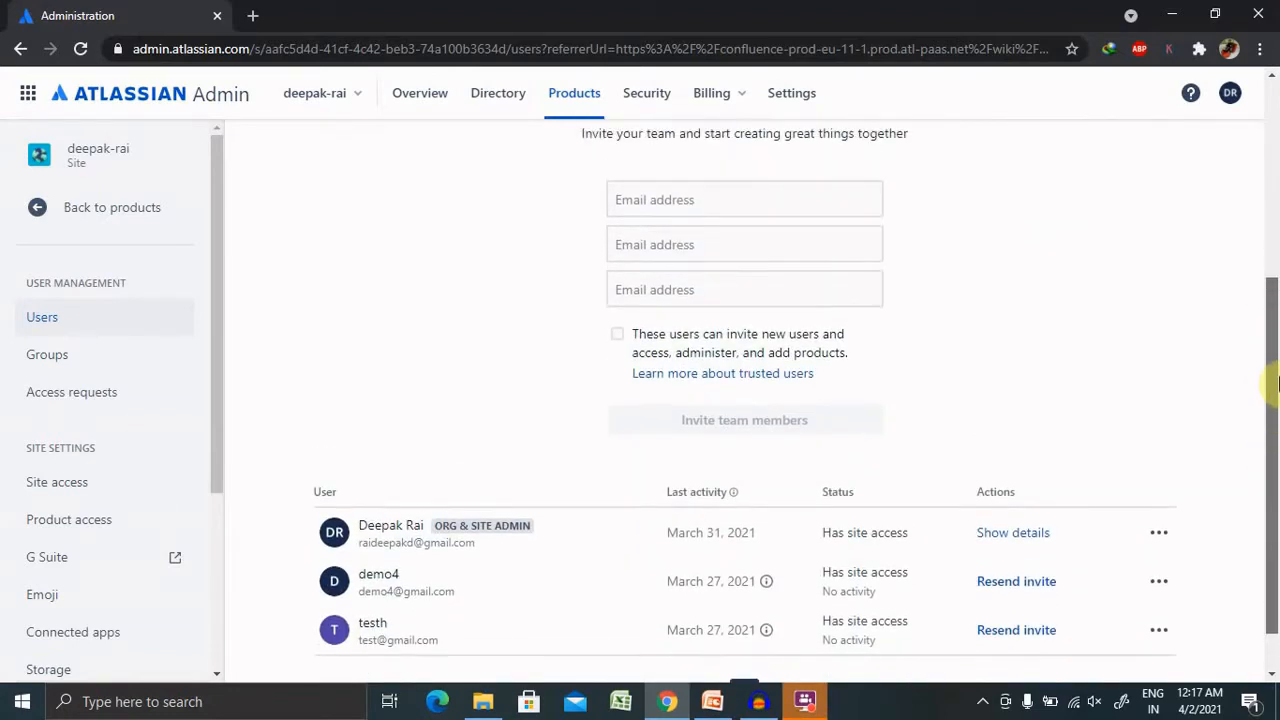
pyautogui.scroll(-3)
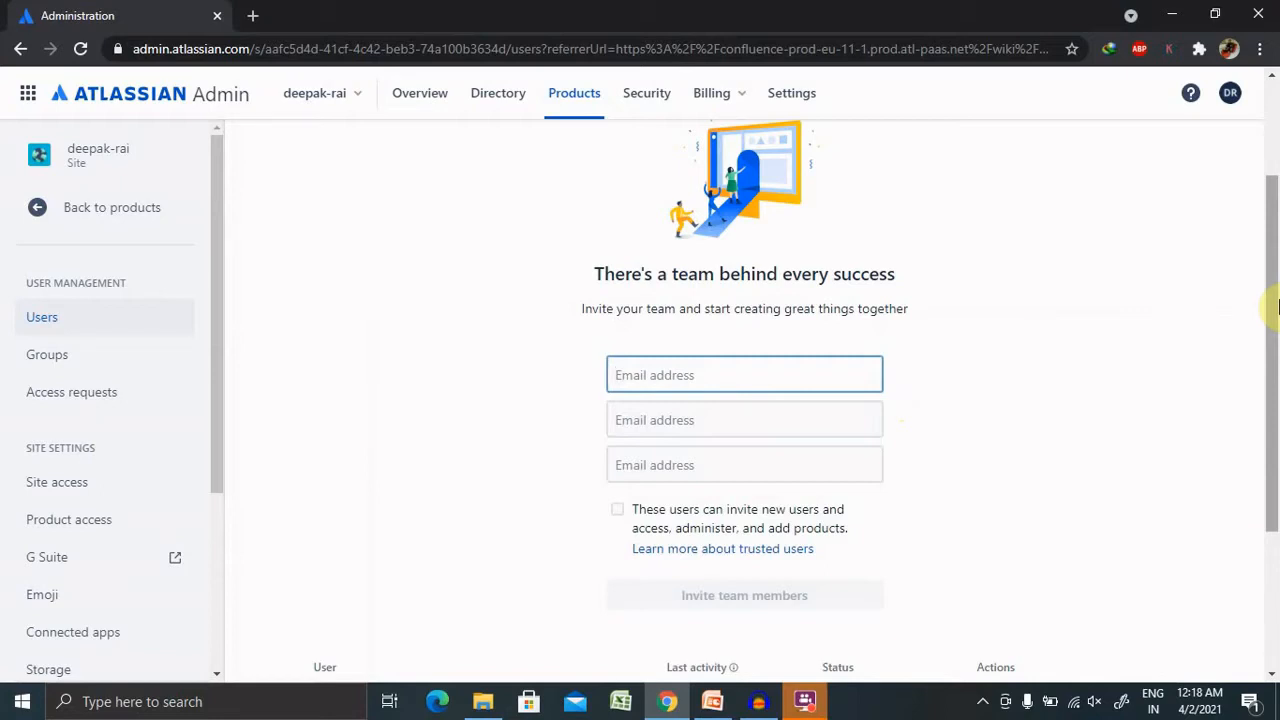
pyautogui.click(744, 374)
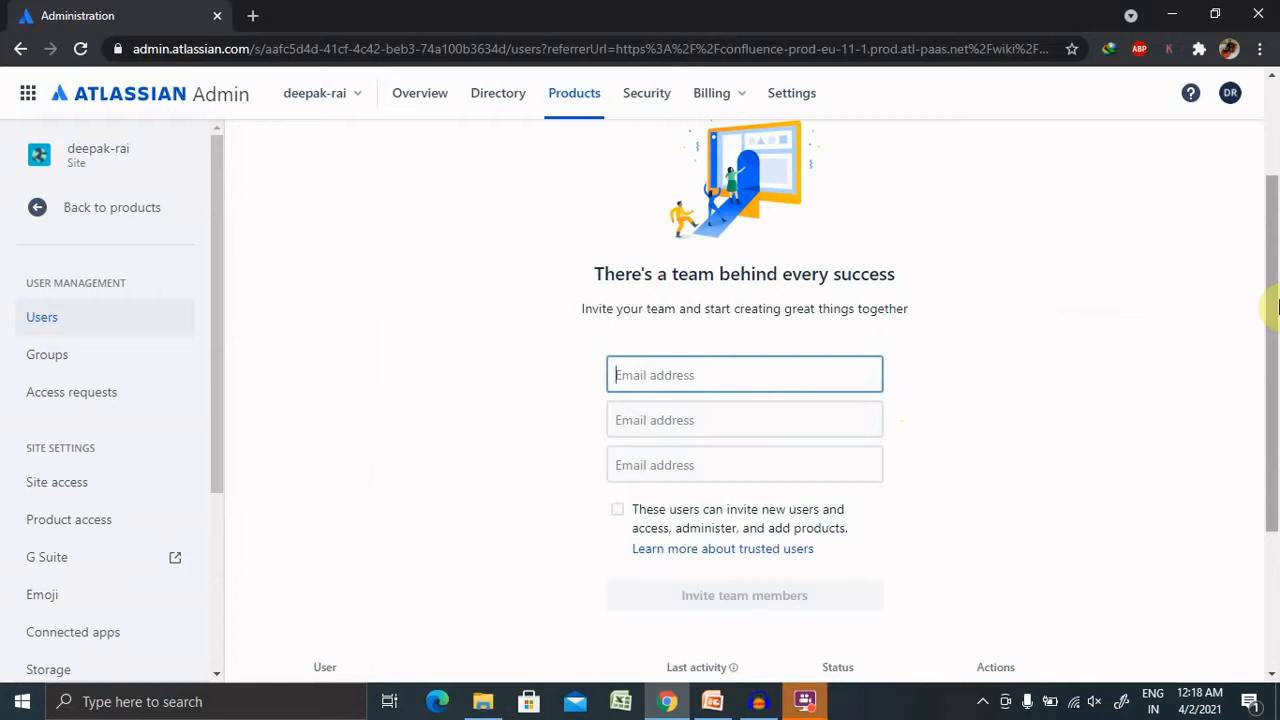
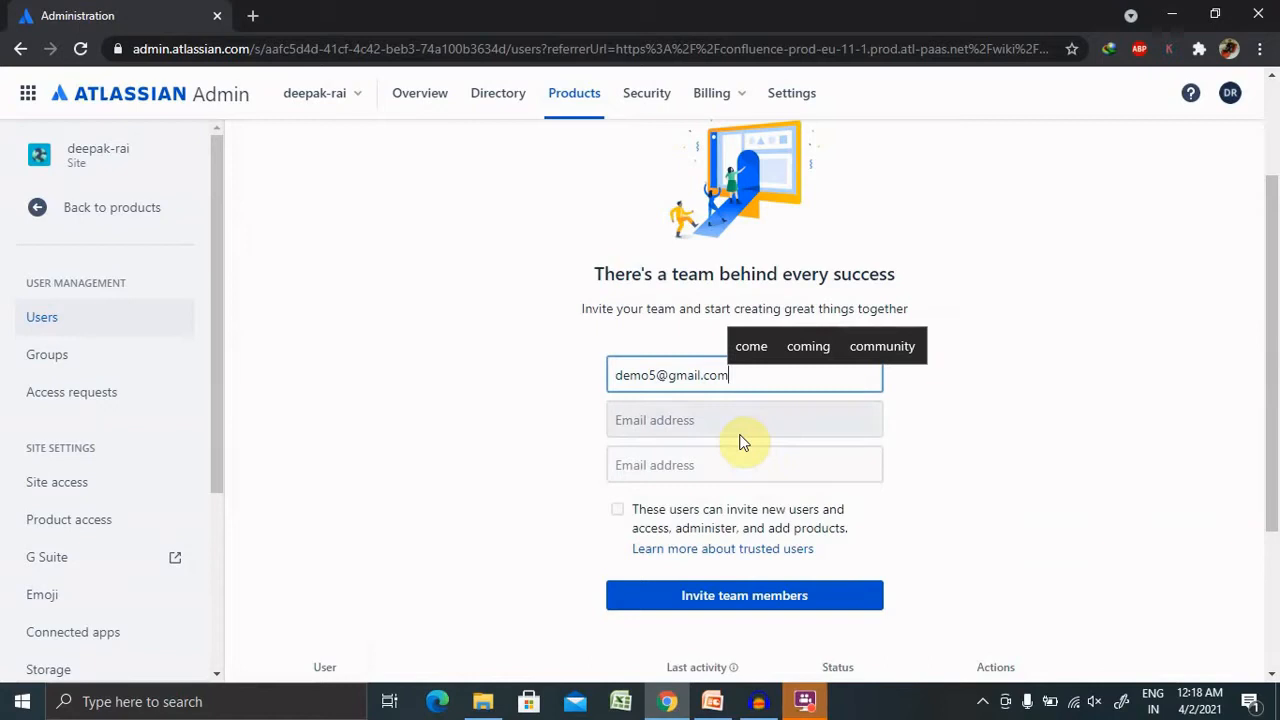
pyautogui.moveTo(776, 658)
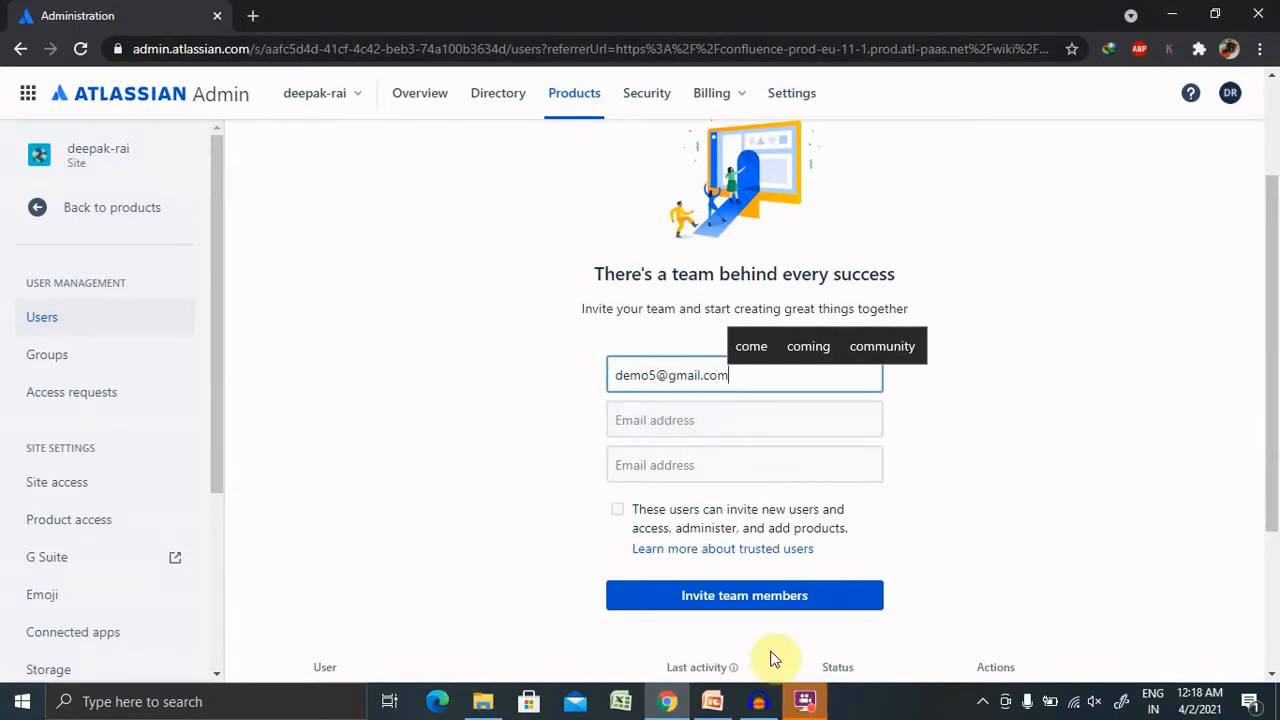
pyautogui.moveTo(748, 412)
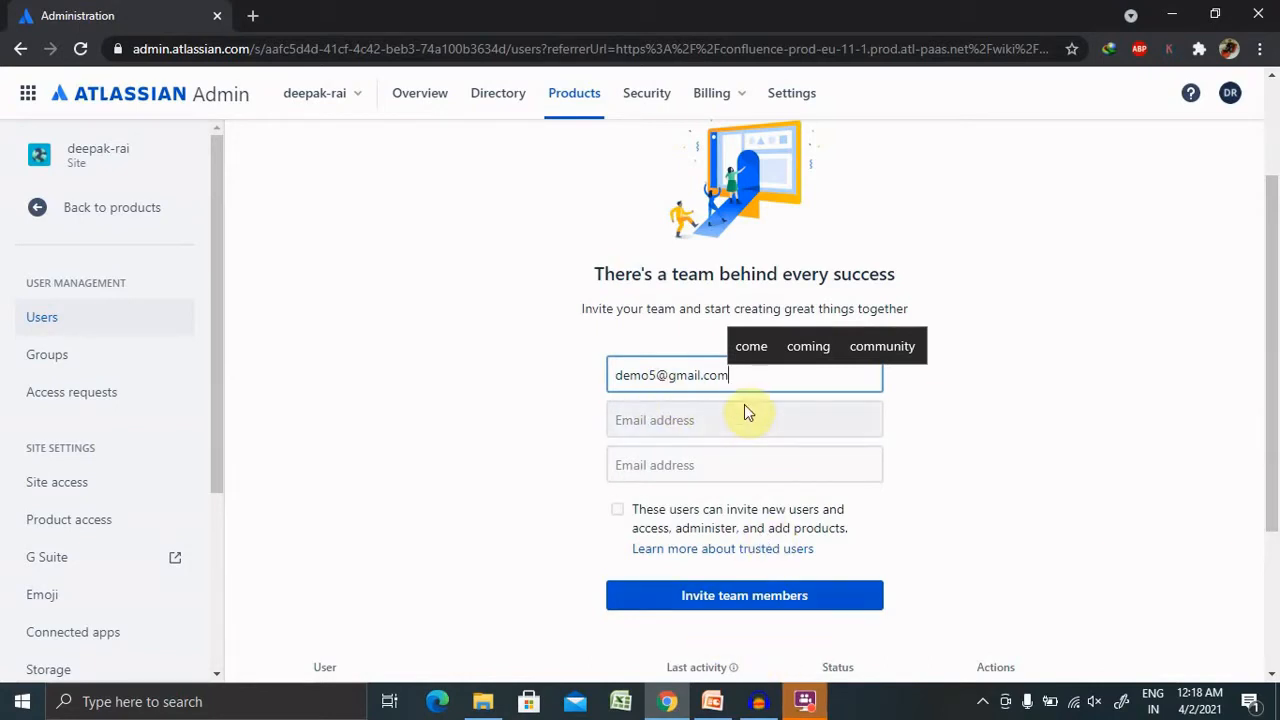
pyautogui.moveTo(724, 412)
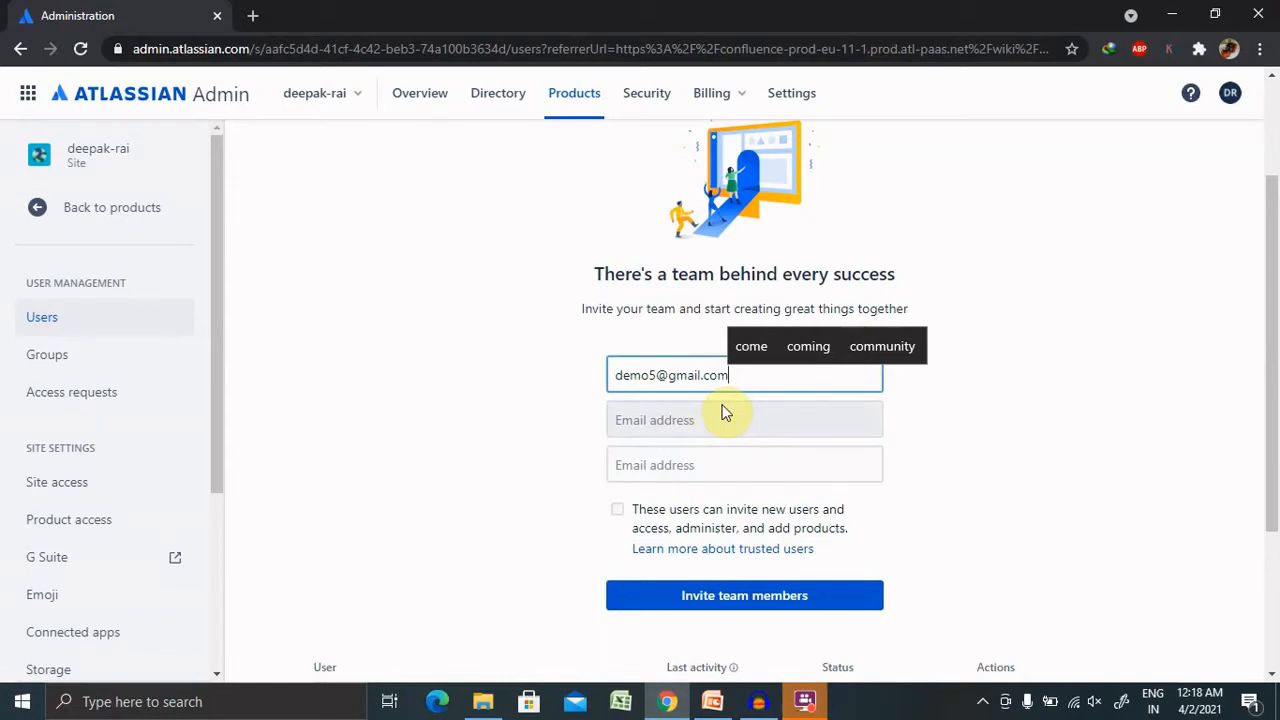
pyautogui.moveTo(650, 452)
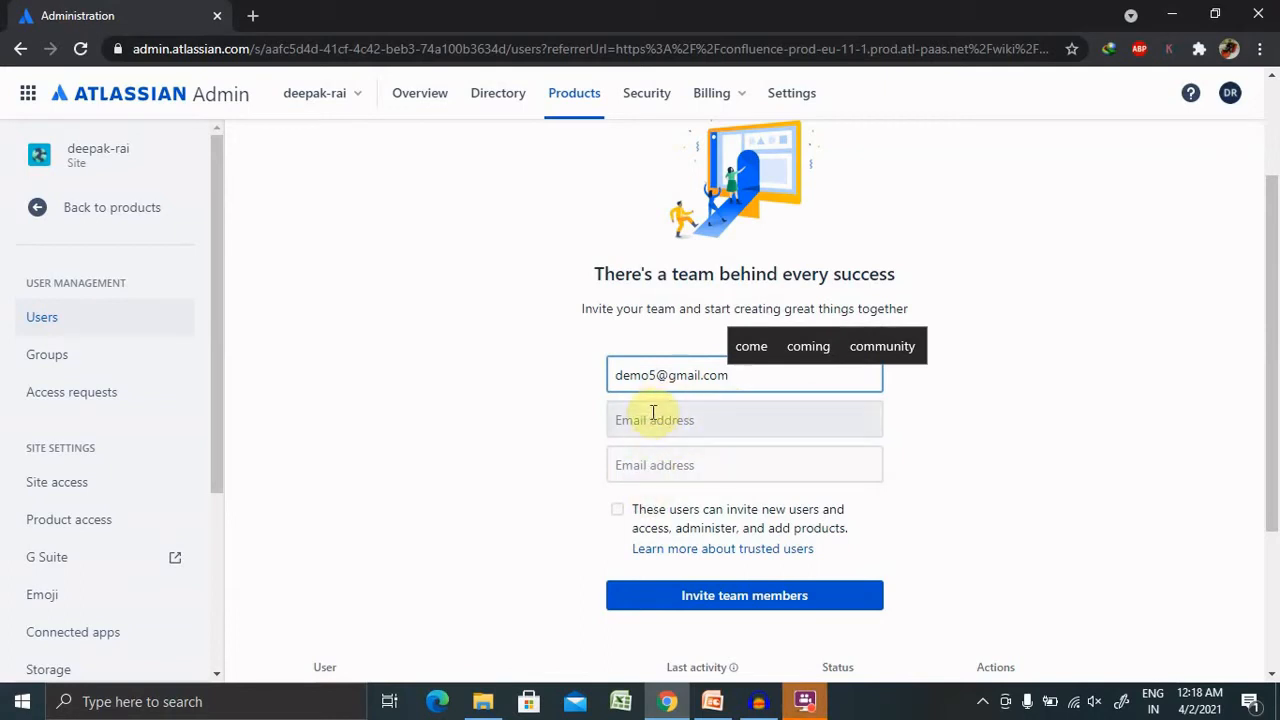
pyautogui.moveTo(656, 512)
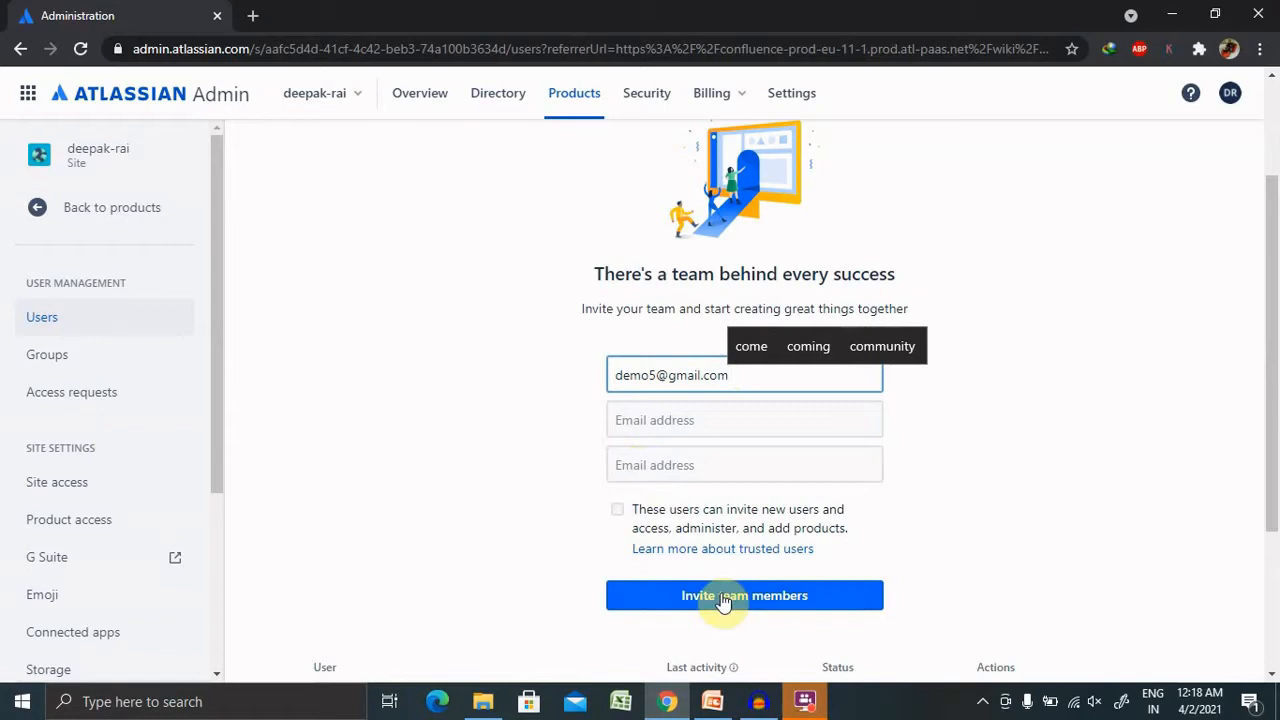
pyautogui.click(744, 596)
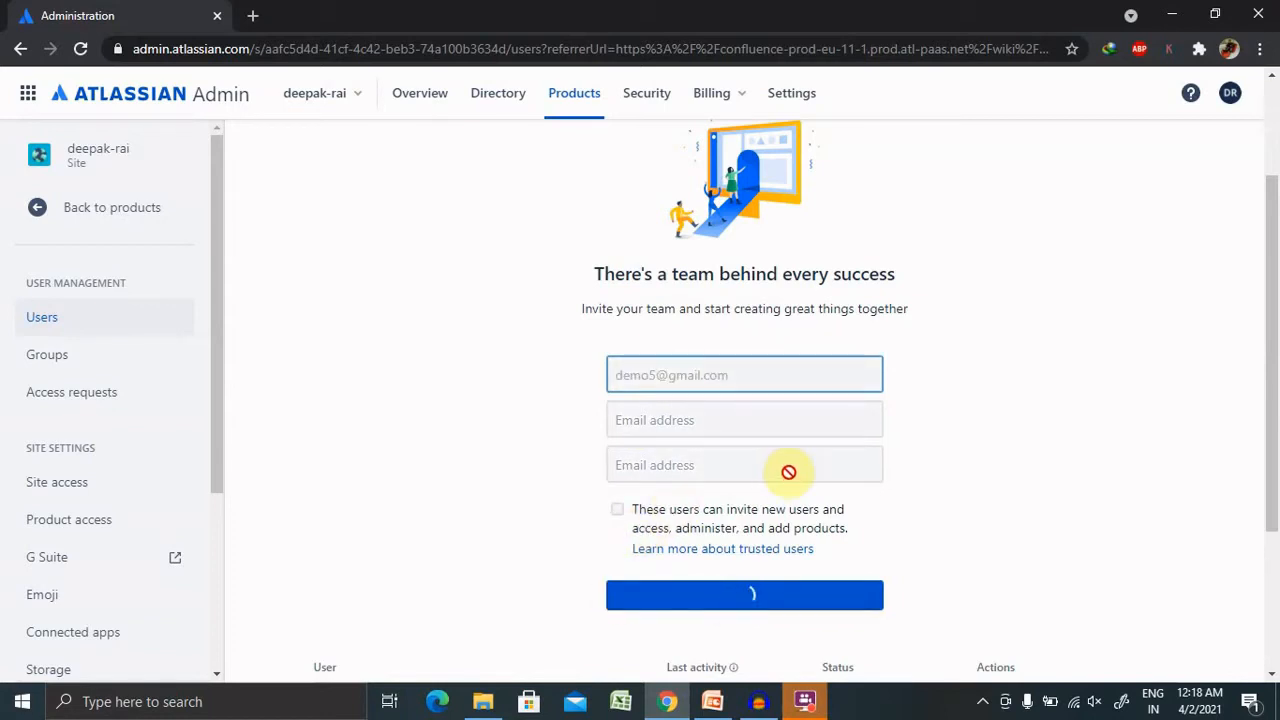
pyautogui.click(744, 594)
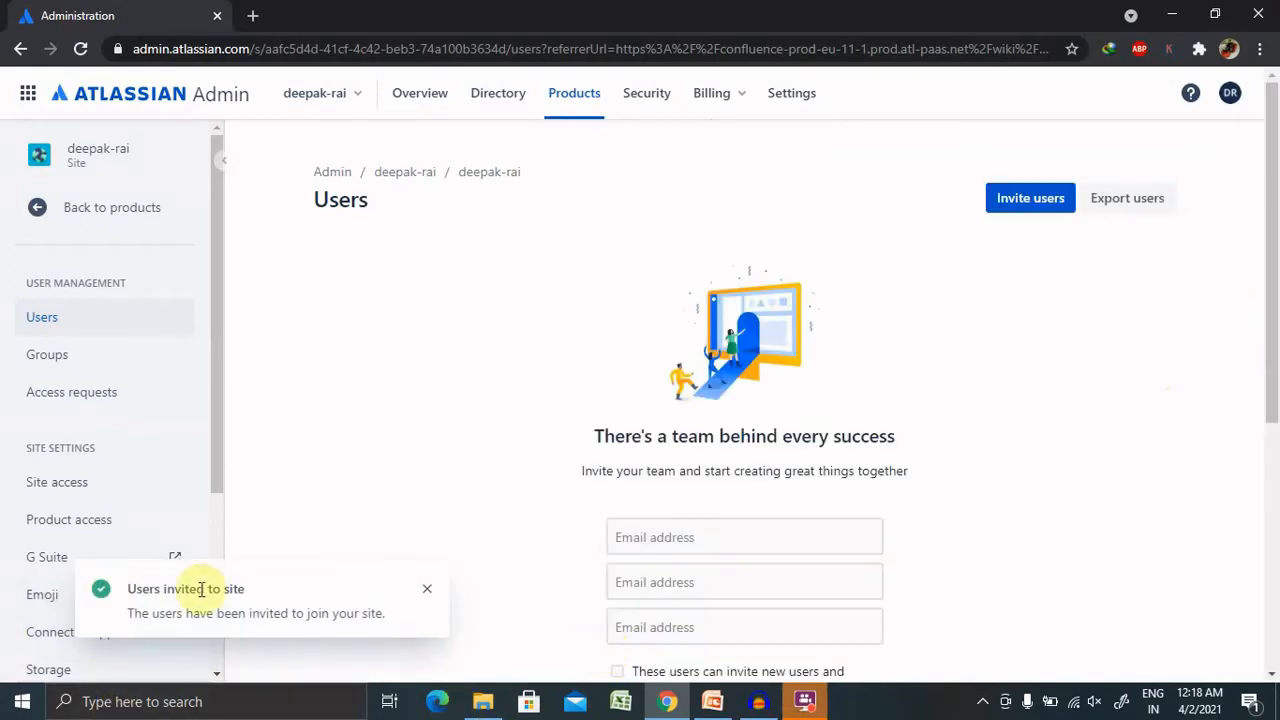
pyautogui.moveTo(1068, 432)
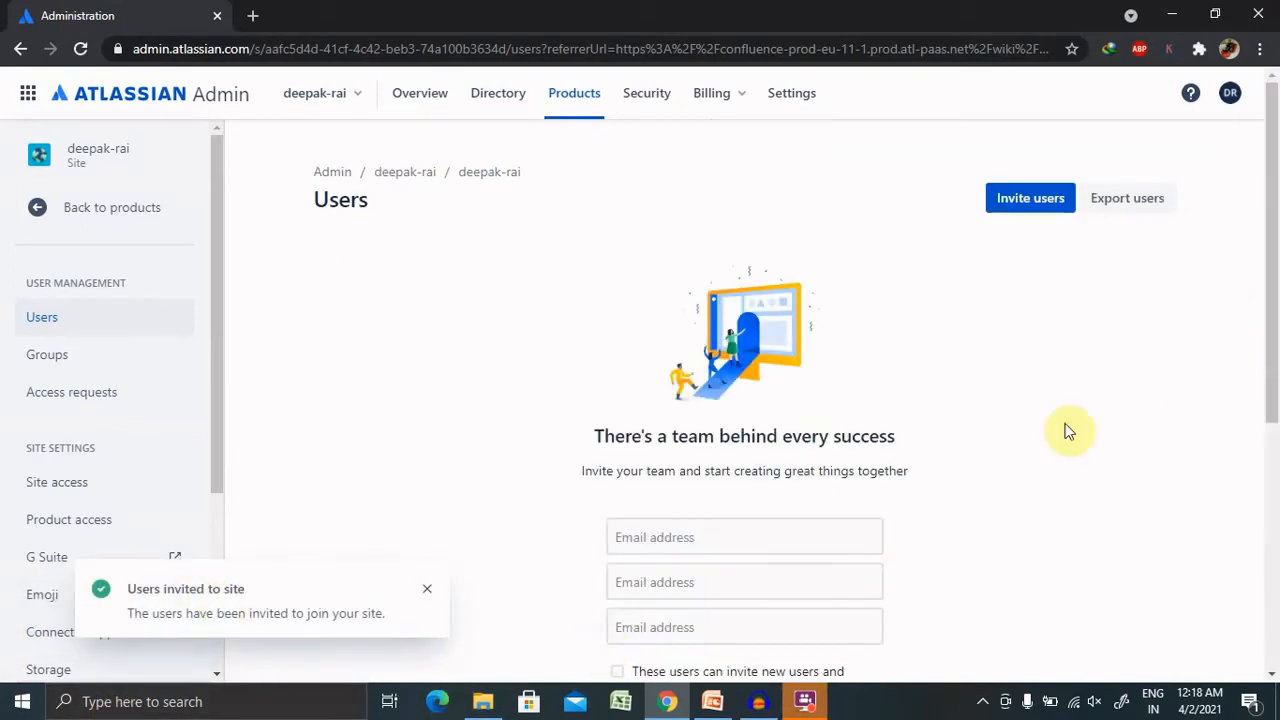
# - Start Export users from the top right of the Users page
pyautogui.scroll(-3)
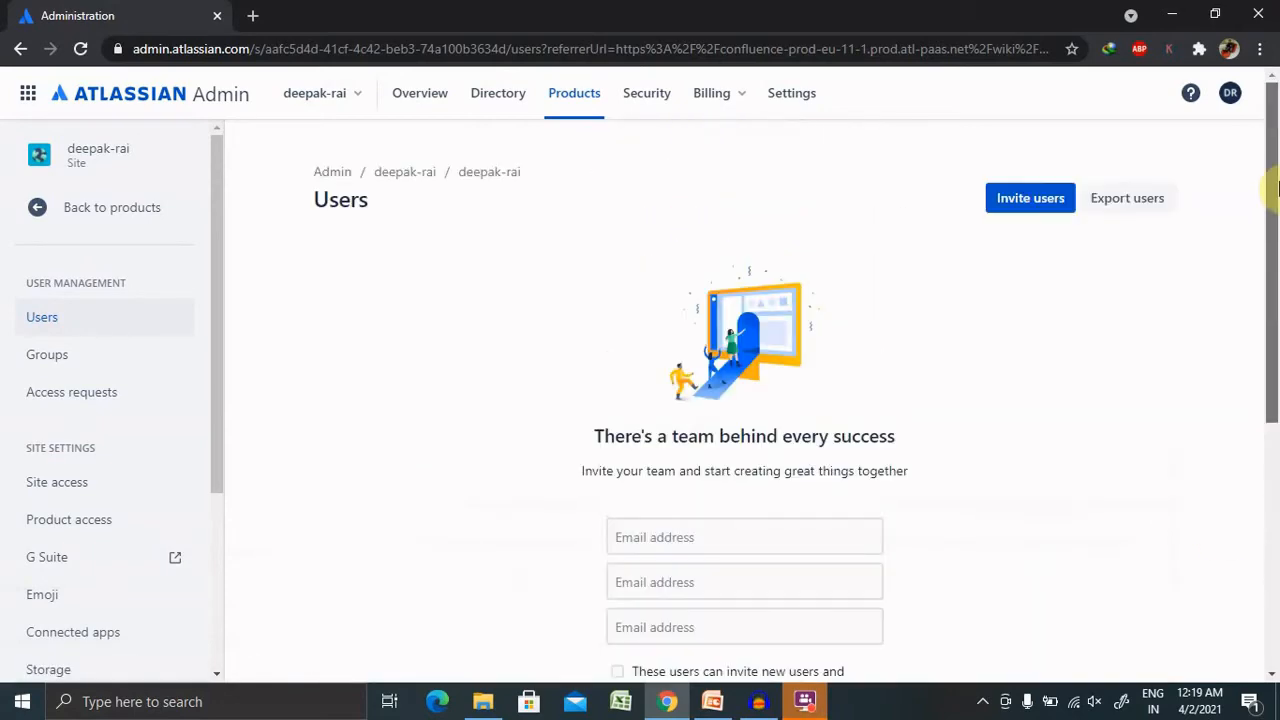
pyautogui.scroll(-3)
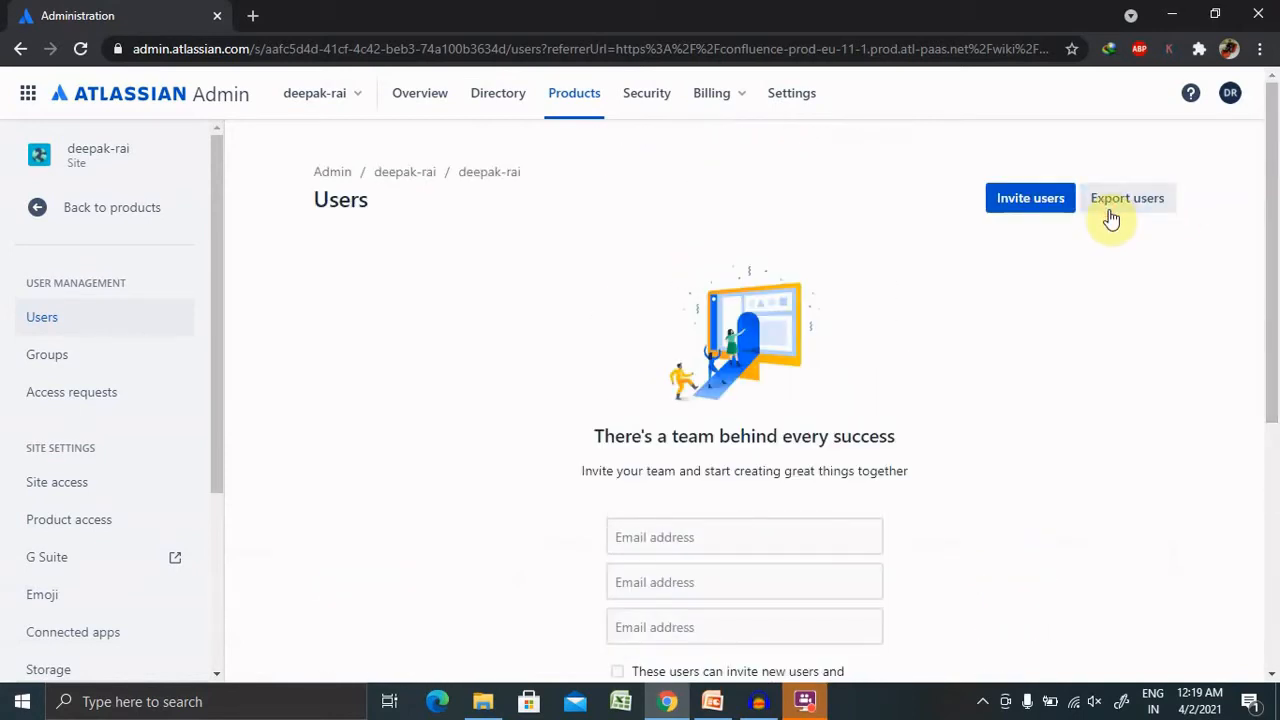
pyautogui.click(1128, 198)
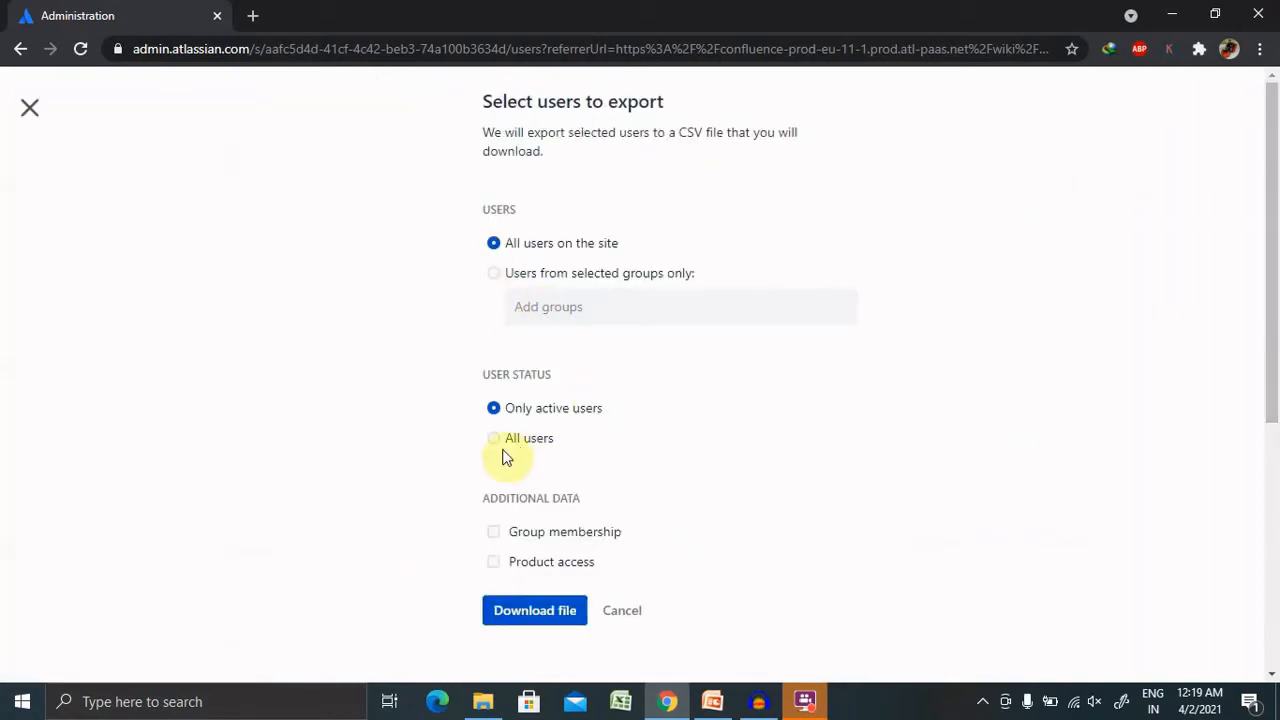
pyautogui.moveTo(532, 192)
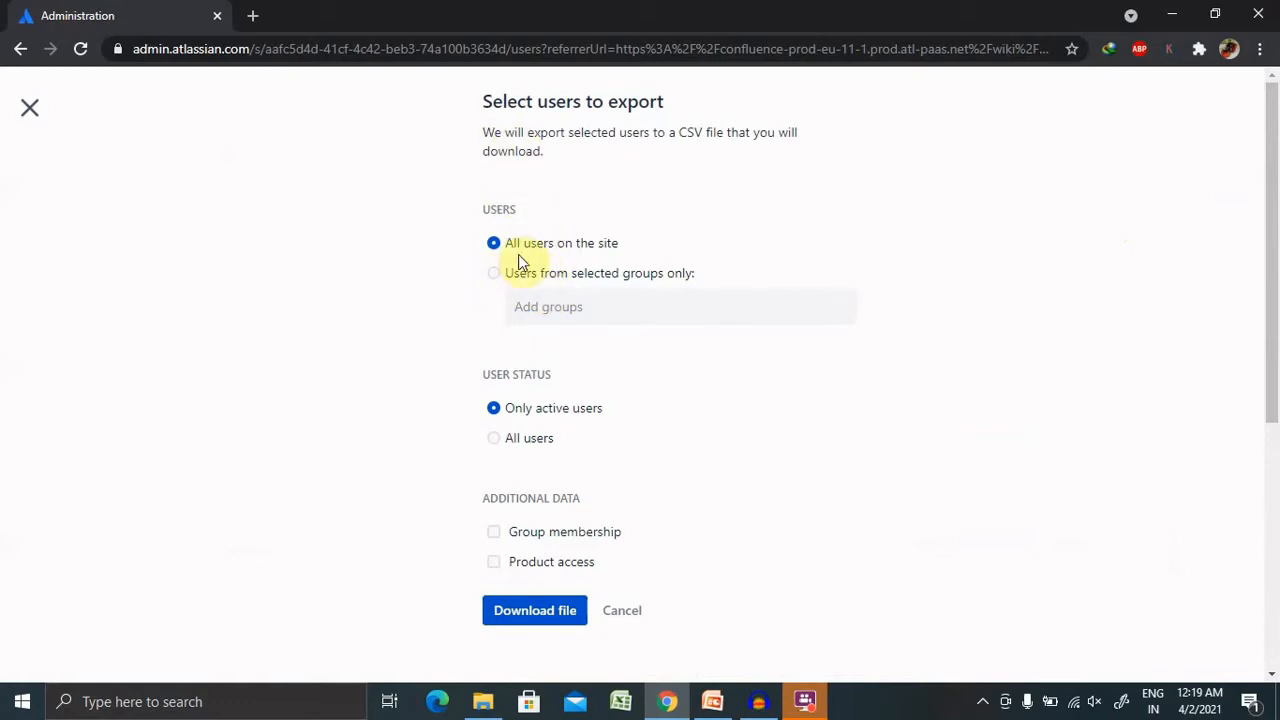
pyautogui.moveTo(512, 292)
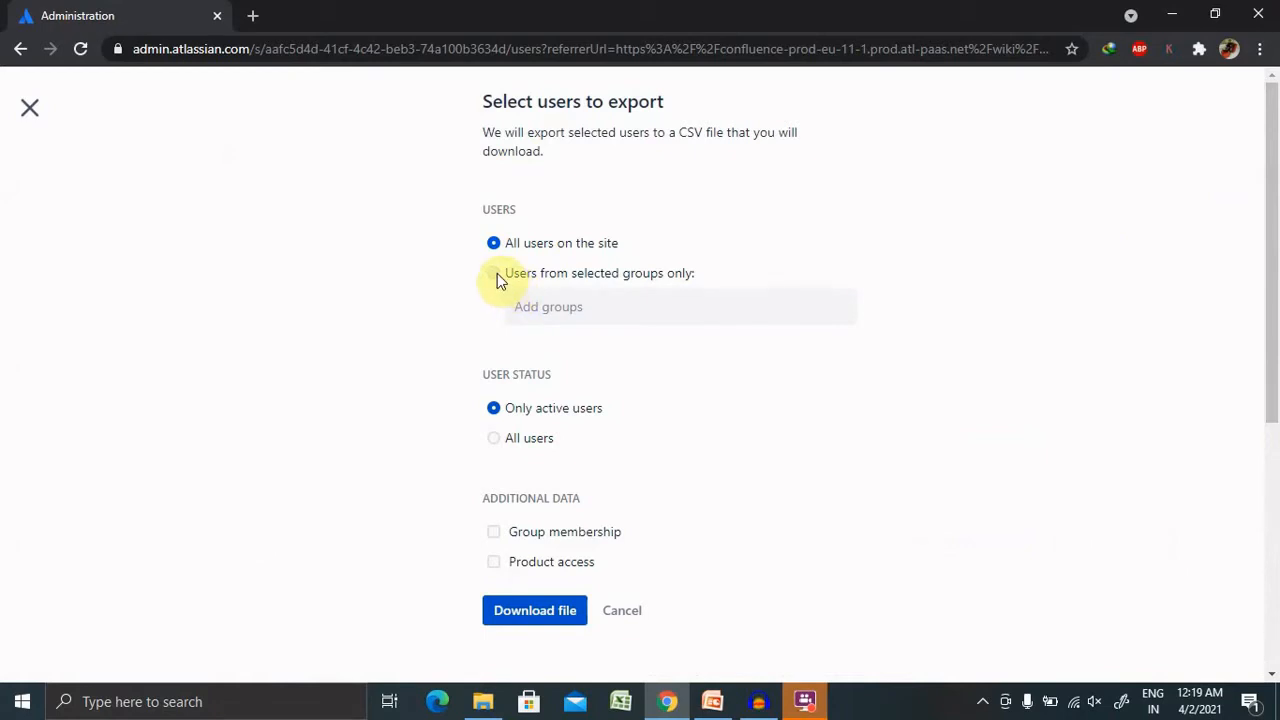
pyautogui.moveTo(534, 610)
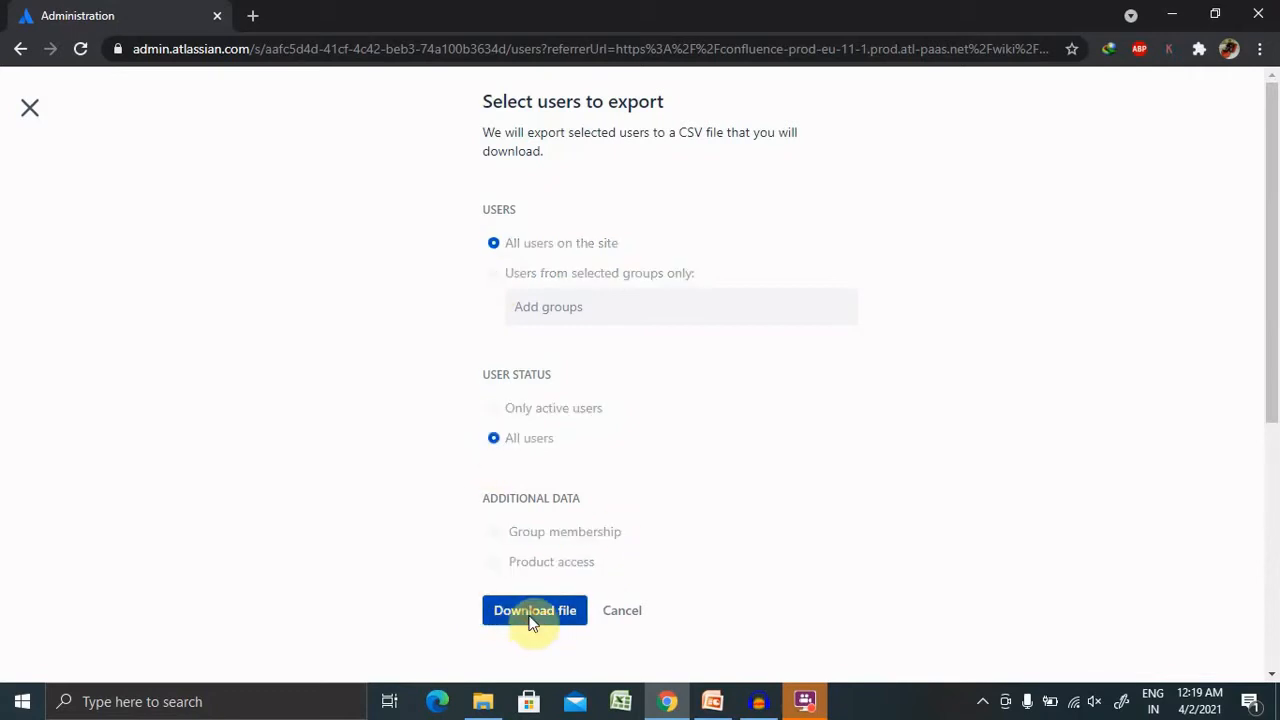
# - Download the CSV of all users on the site, active and inactive
pyautogui.click(534, 610)
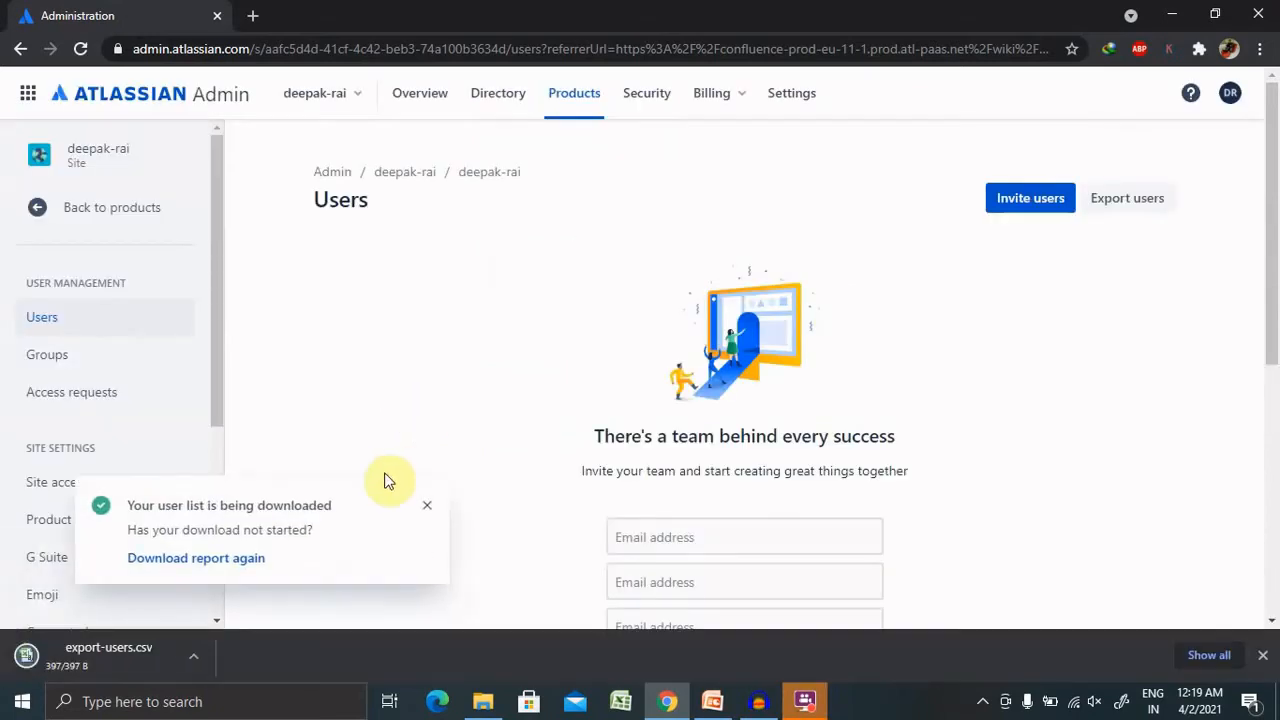
pyautogui.click(108, 656)
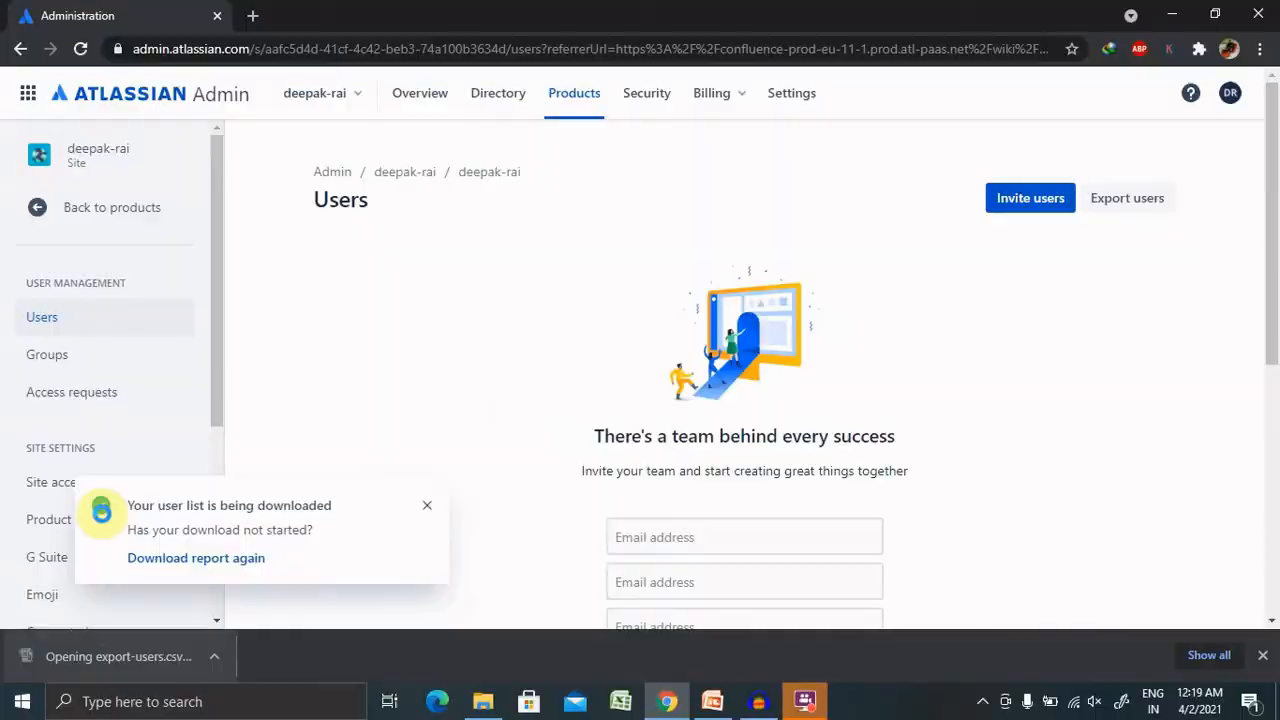
# - View export-users.csv in Excel from the browser's download bar
pyautogui.click(116, 656)
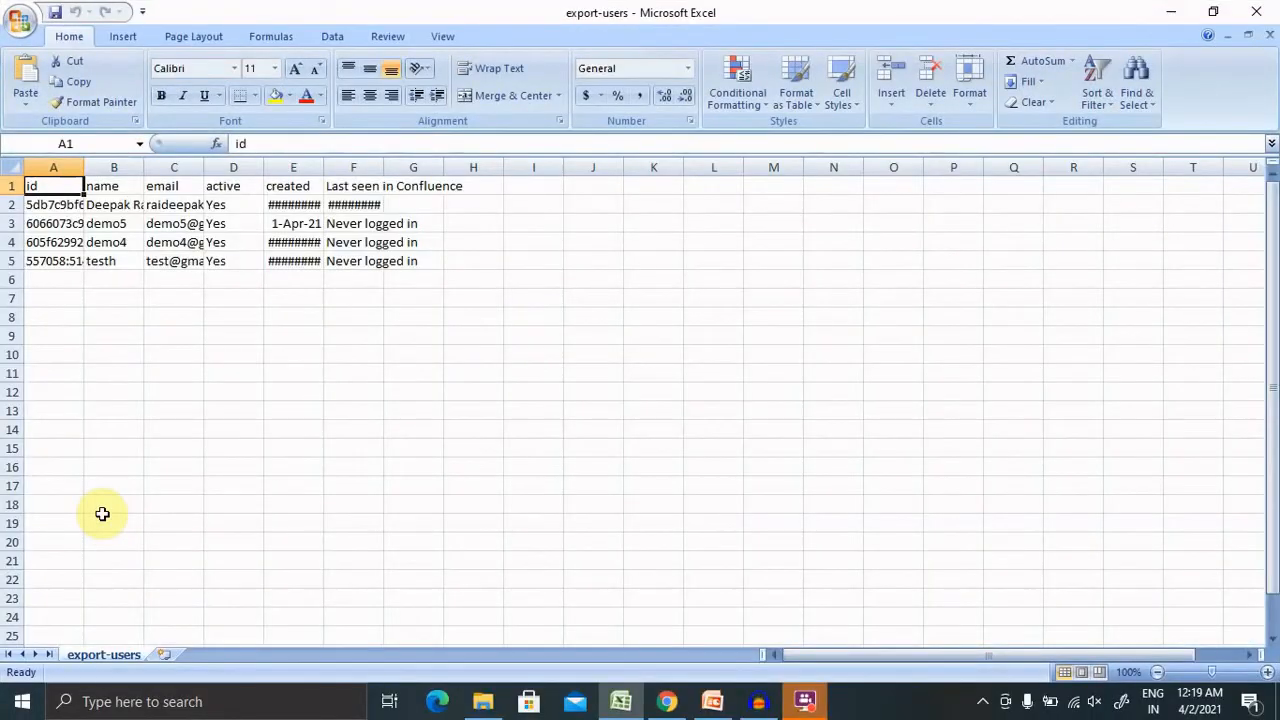
pyautogui.moveTo(236, 198)
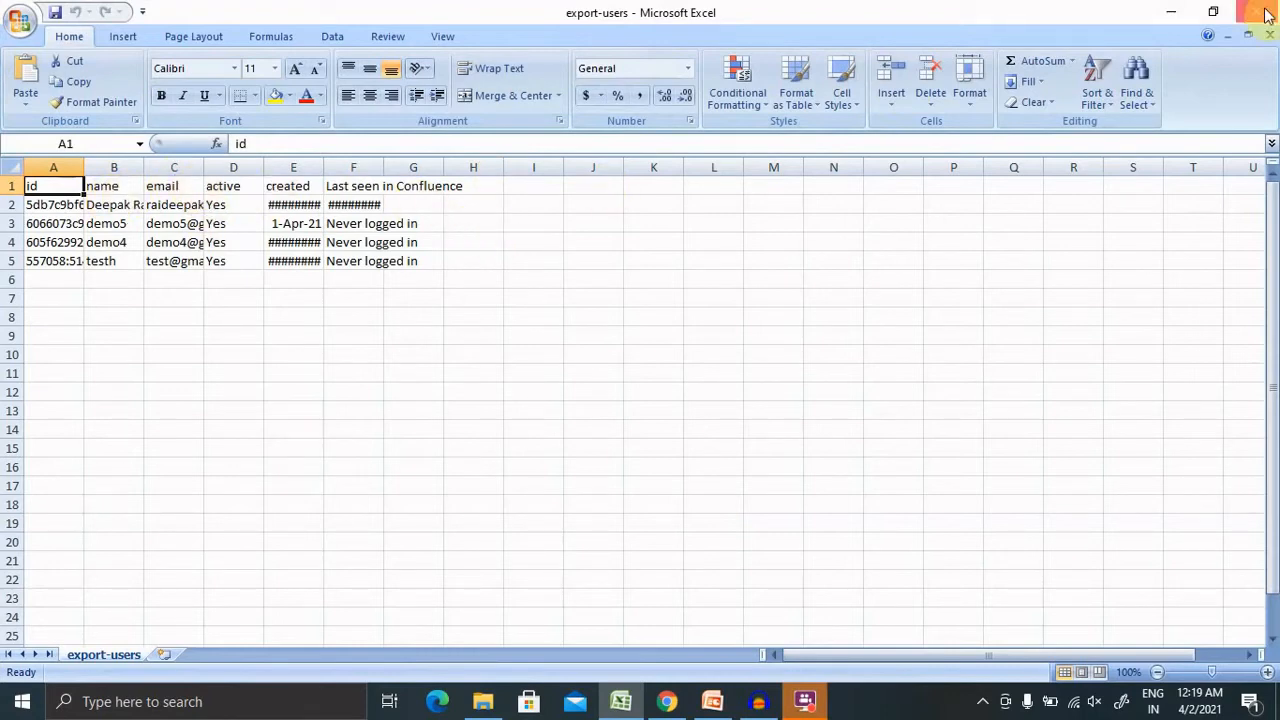
# - Leave Excel and bring up the ••• actions menu beside demo5 in the Users list
pyautogui.click(666, 700)
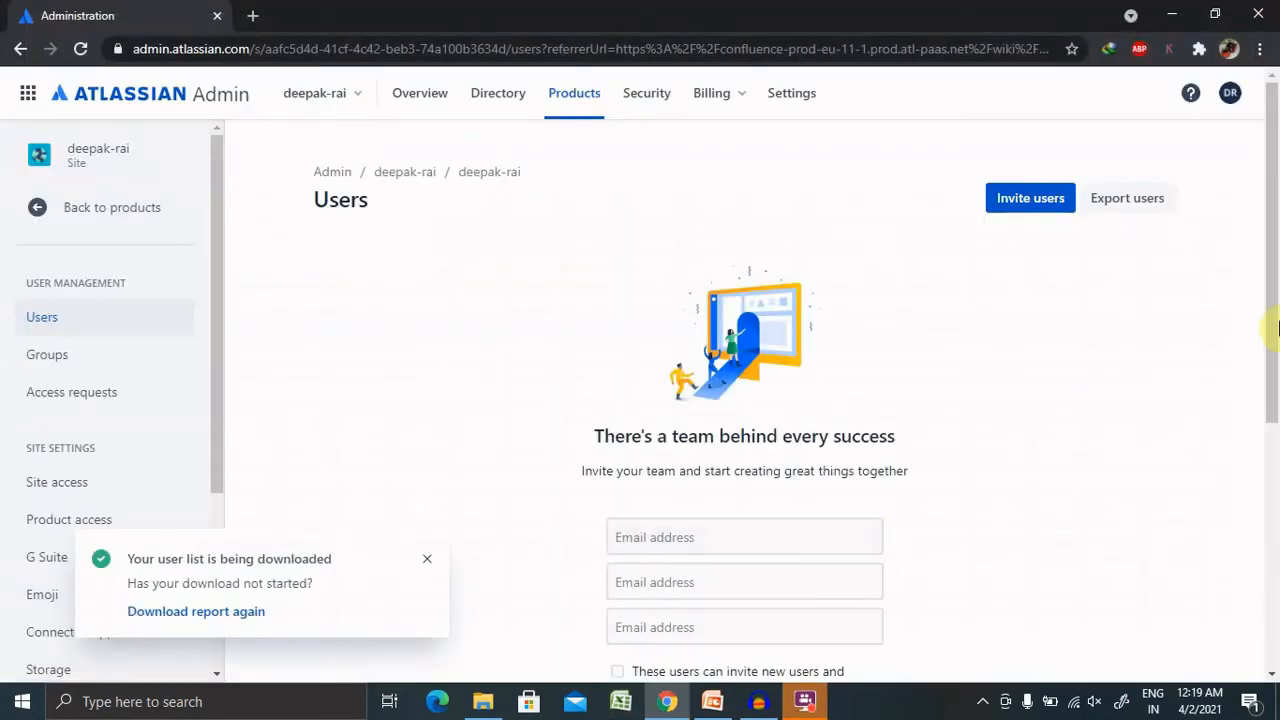
pyautogui.scroll(-3)
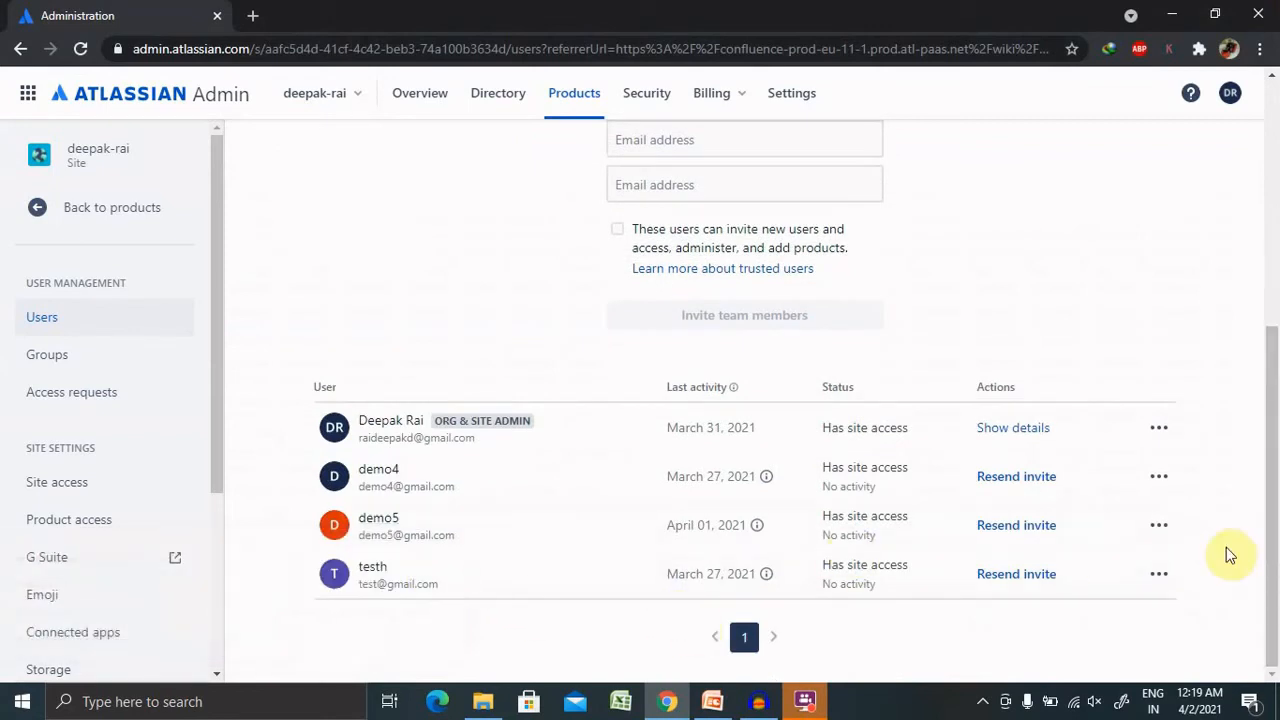
pyautogui.click(1158, 572)
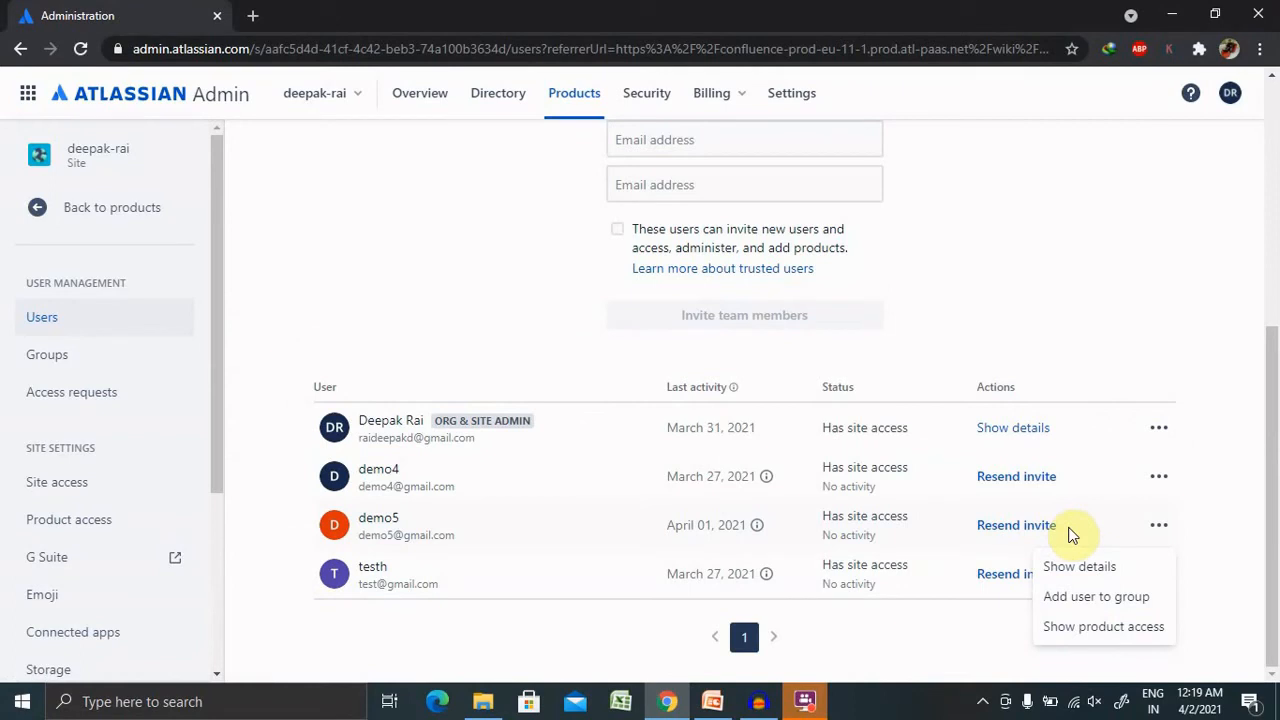
pyautogui.moveTo(1058, 504)
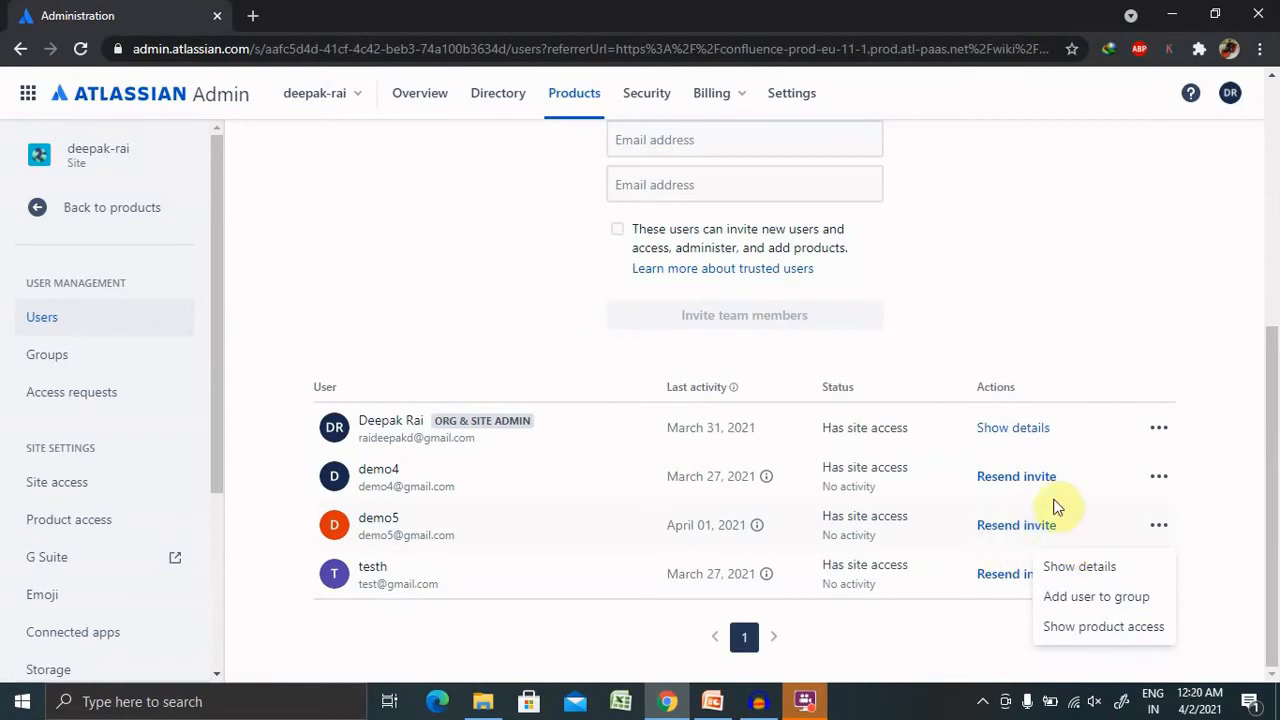
pyautogui.moveTo(1072, 580)
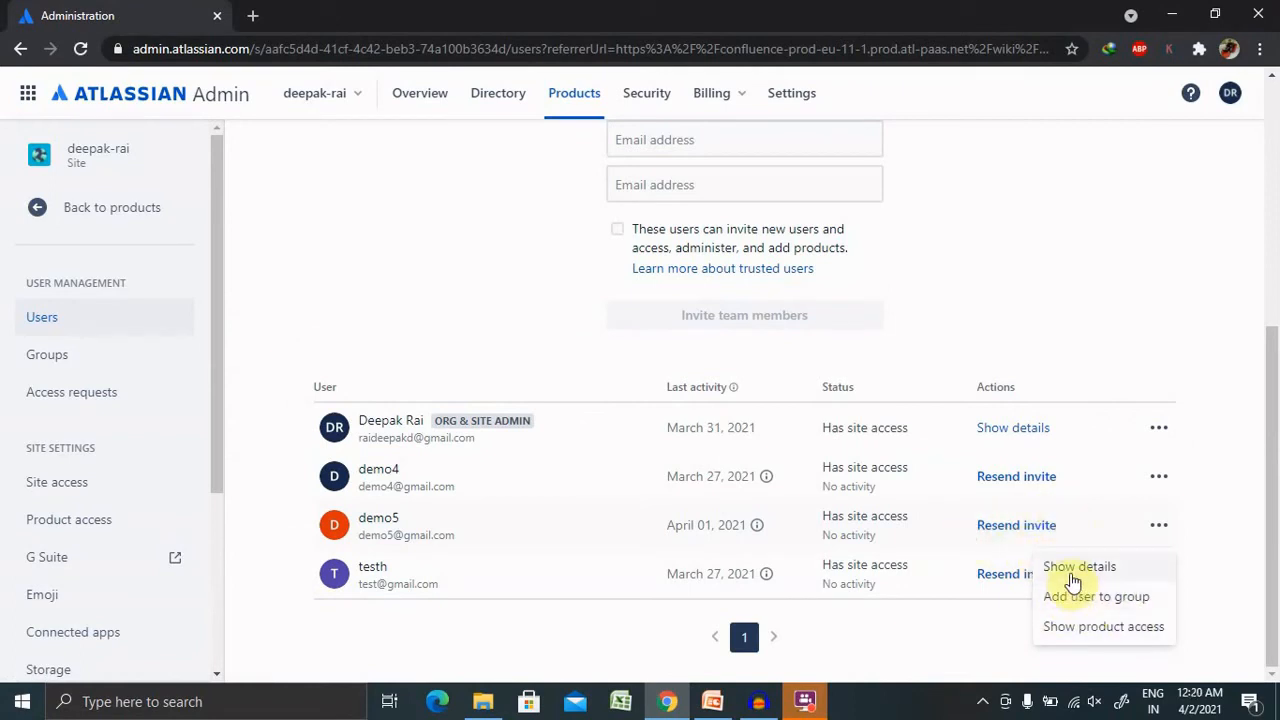
pyautogui.moveTo(1086, 604)
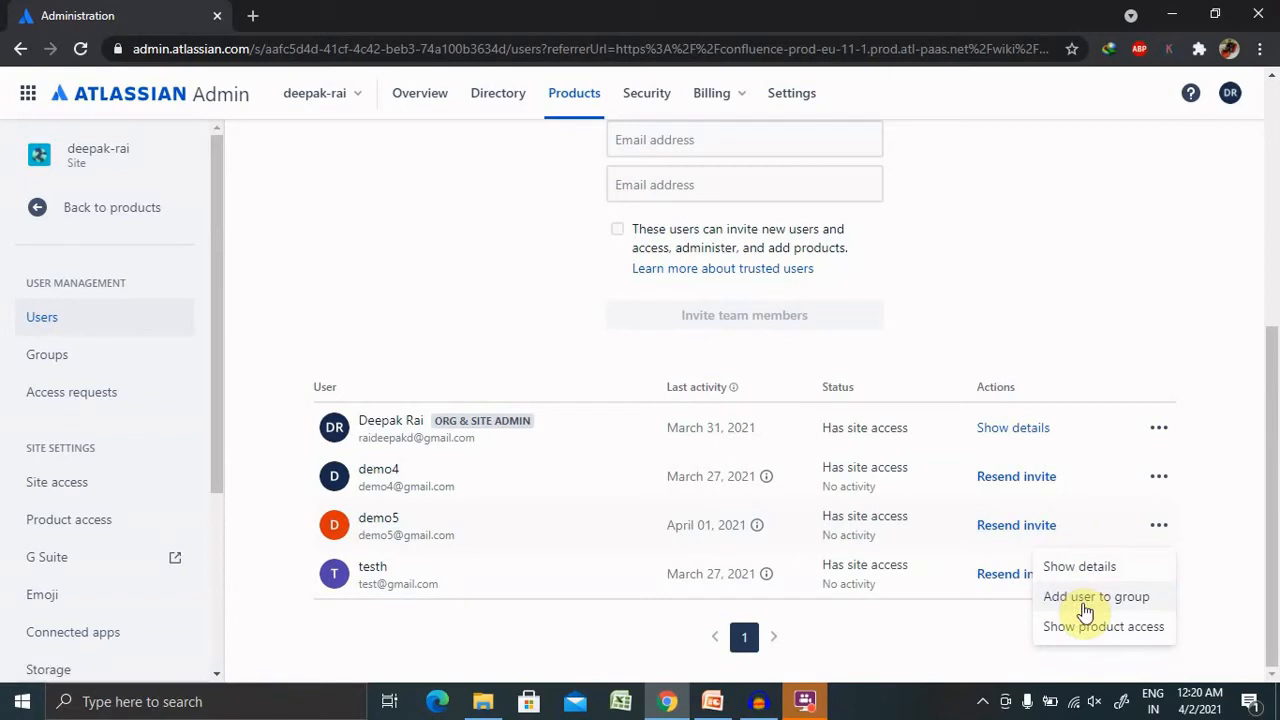
pyautogui.moveTo(1100, 608)
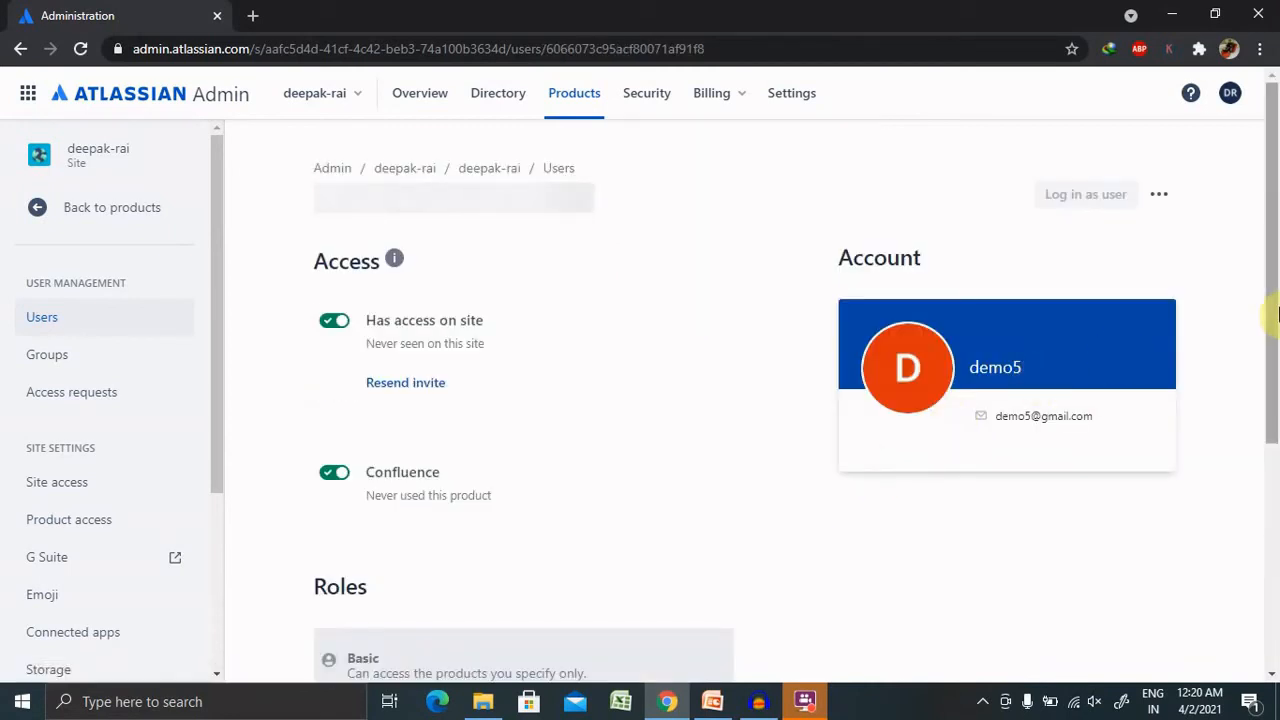
pyautogui.scroll(-3)
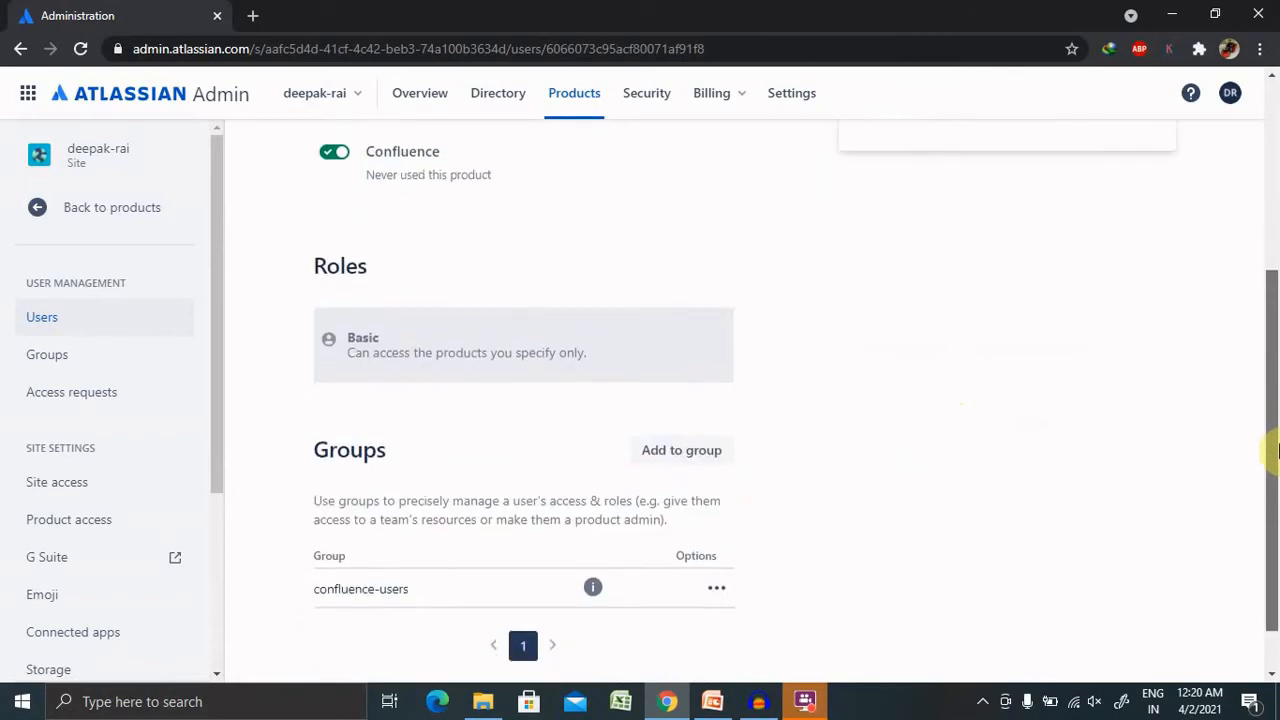
pyautogui.scroll(-3)
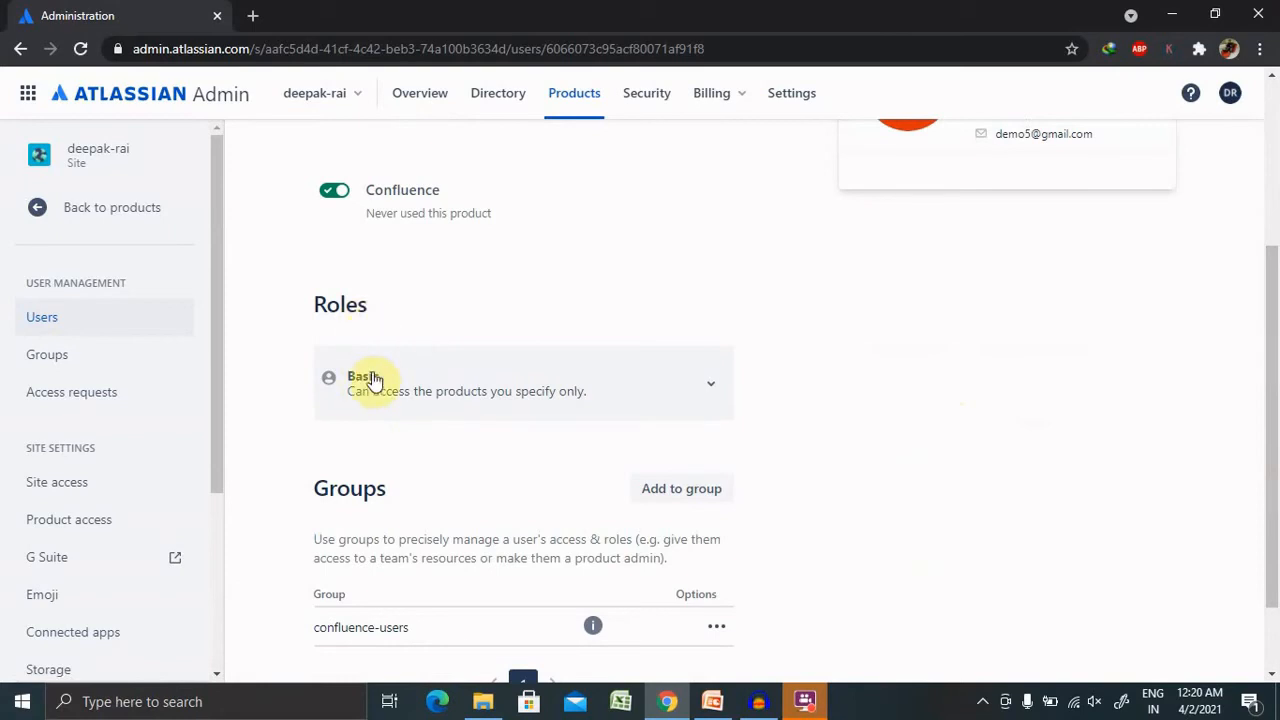
pyautogui.moveTo(524, 404)
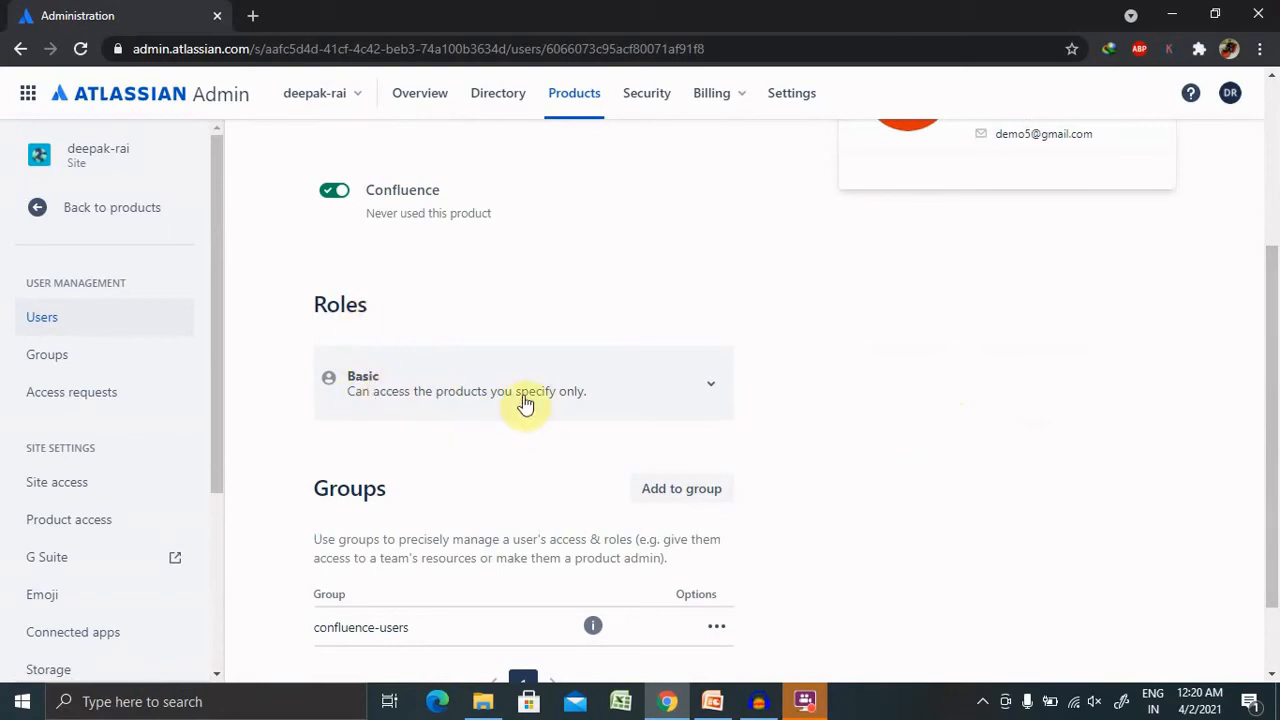
pyautogui.click(524, 384)
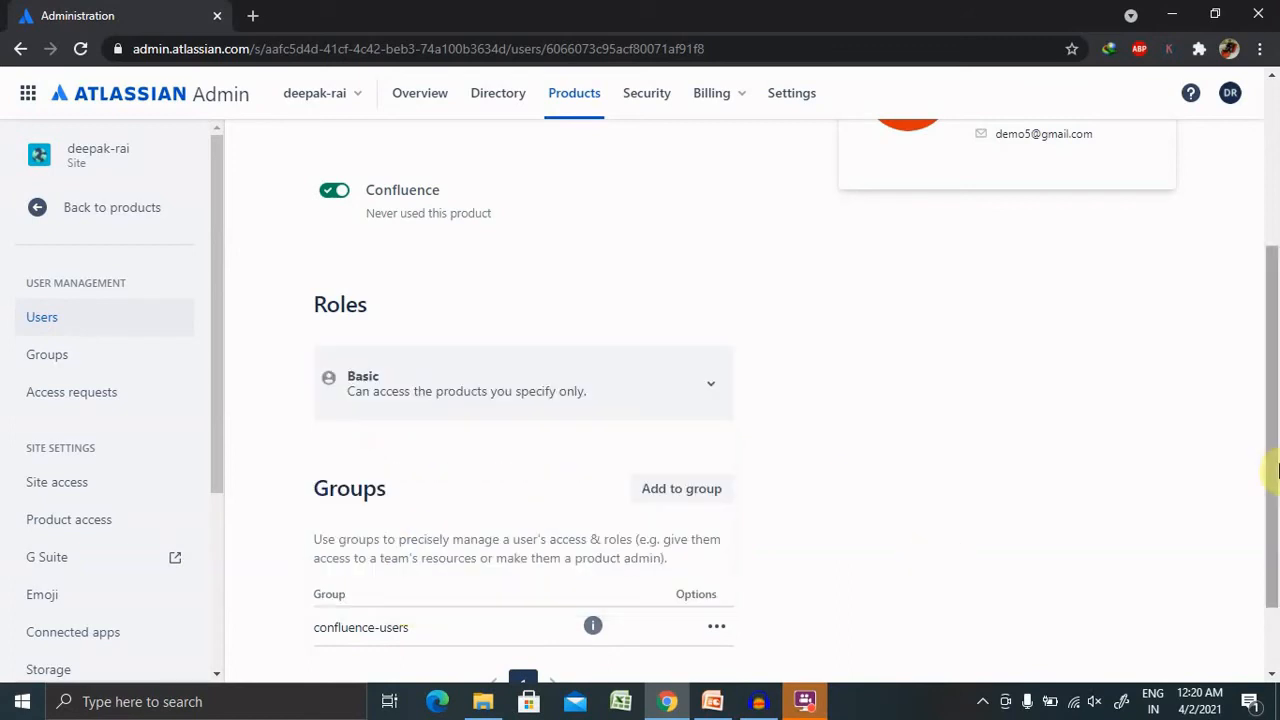
pyautogui.scroll(-3)
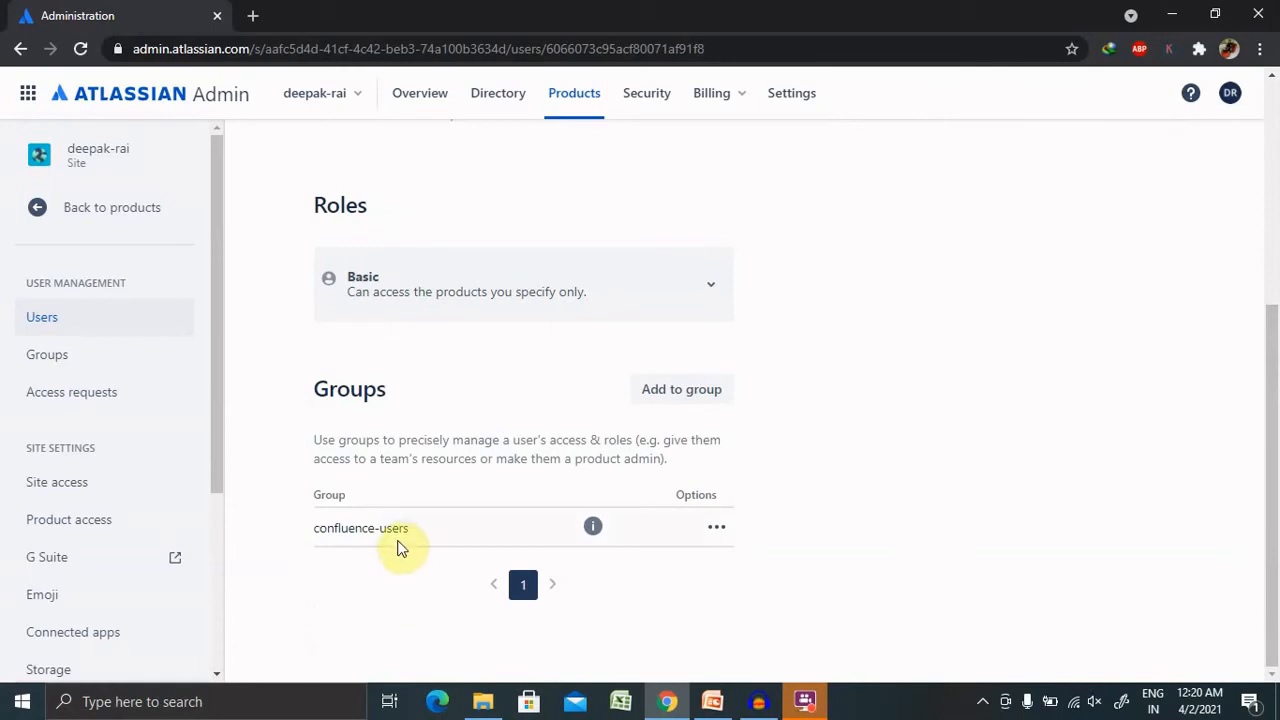
pyautogui.moveTo(592, 524)
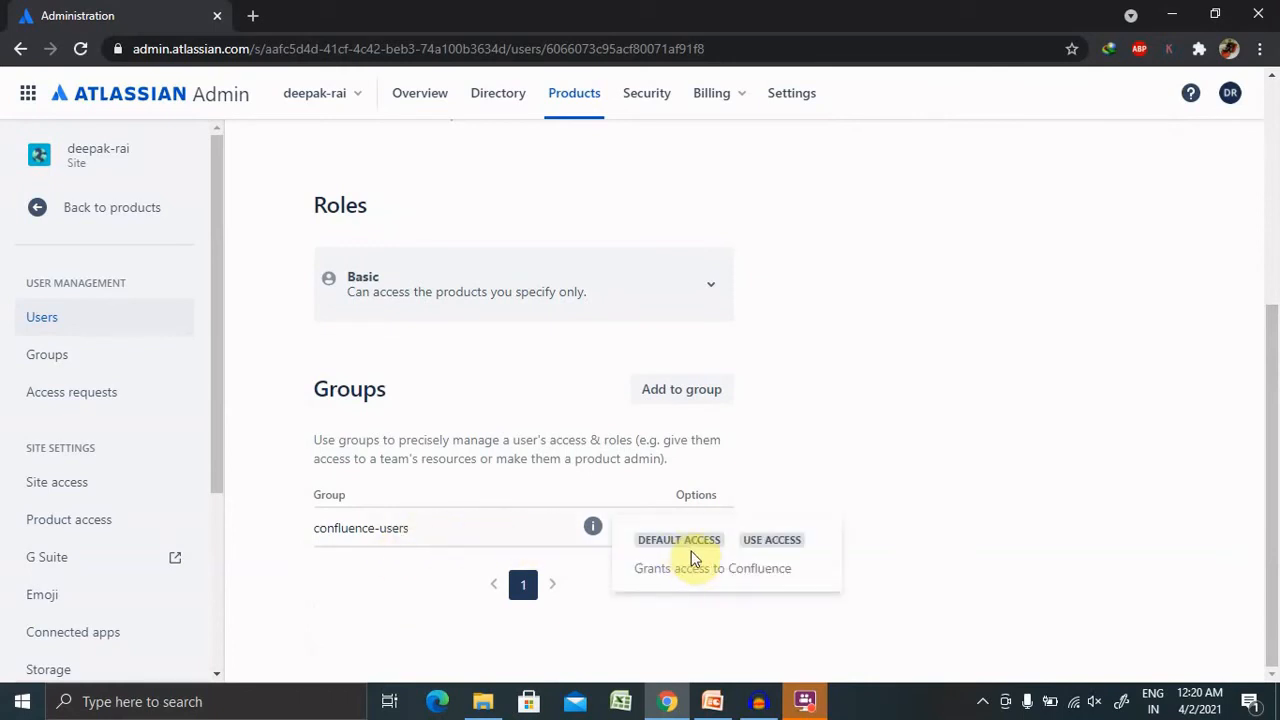
pyautogui.moveTo(844, 550)
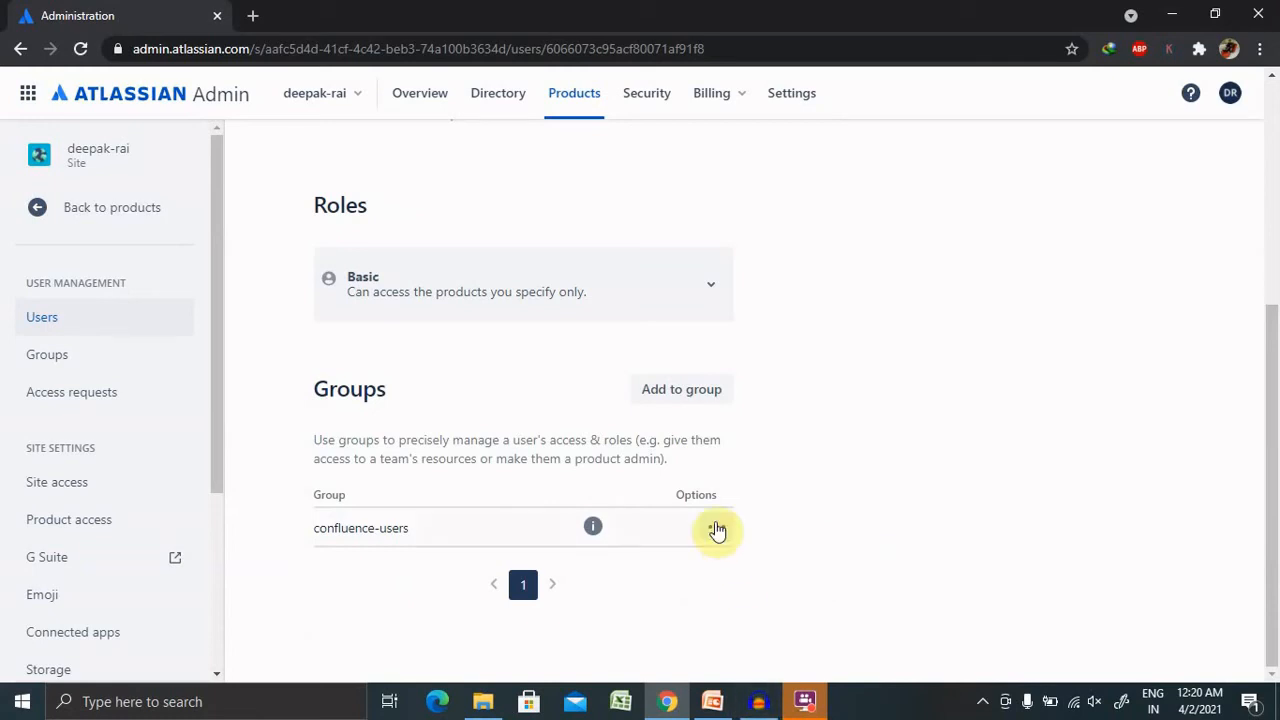
pyautogui.click(716, 528)
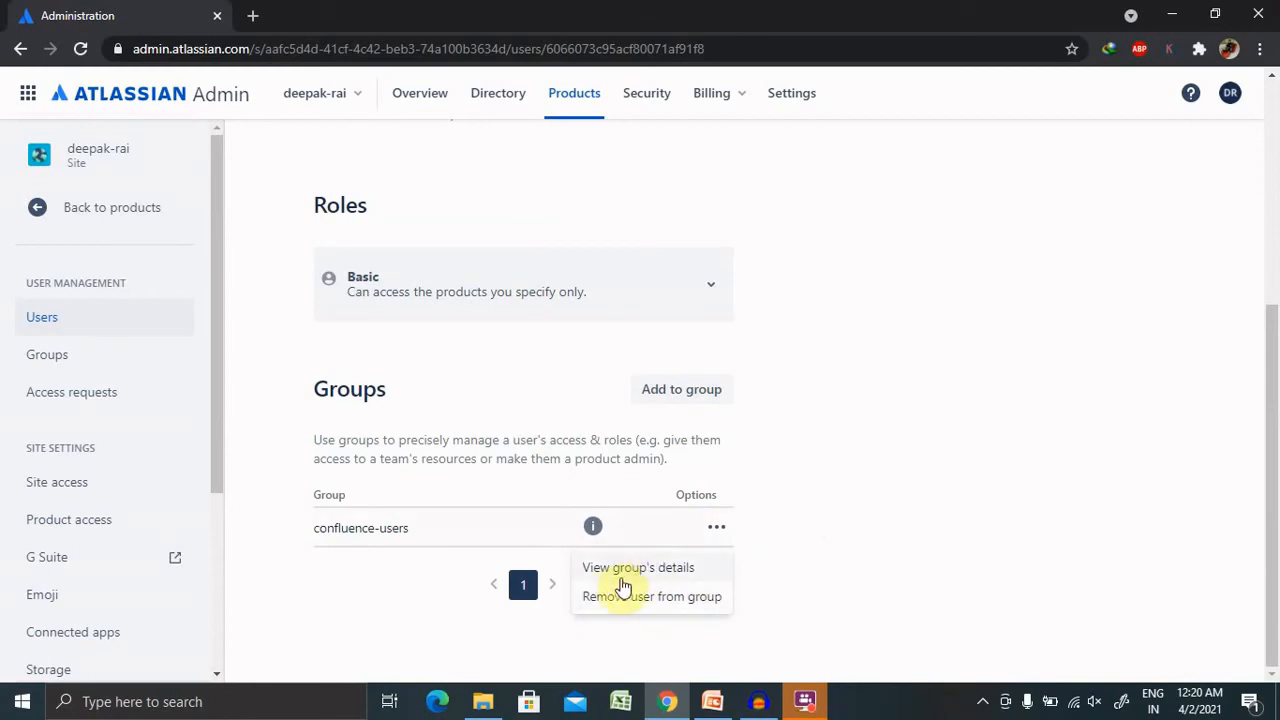
pyautogui.moveTo(656, 604)
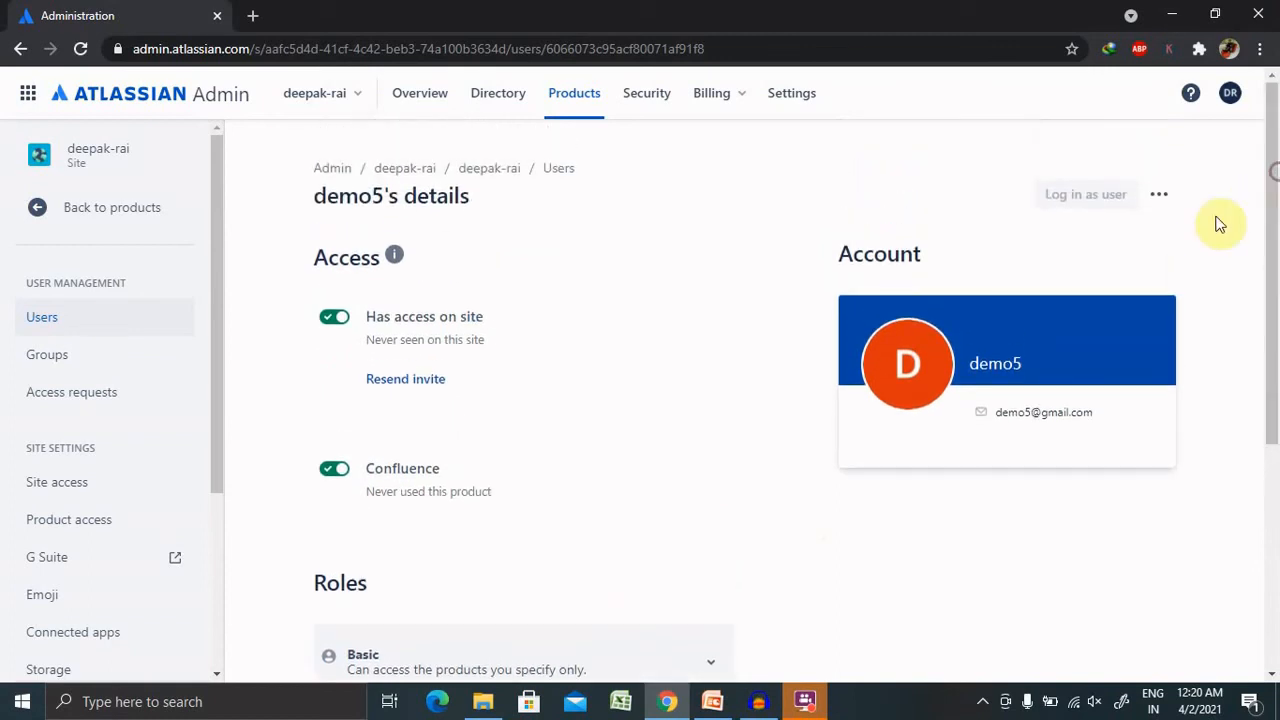
# - Remove demo5 from the site through the details-page ••• menu and confirm the removal
pyautogui.click(1160, 194)
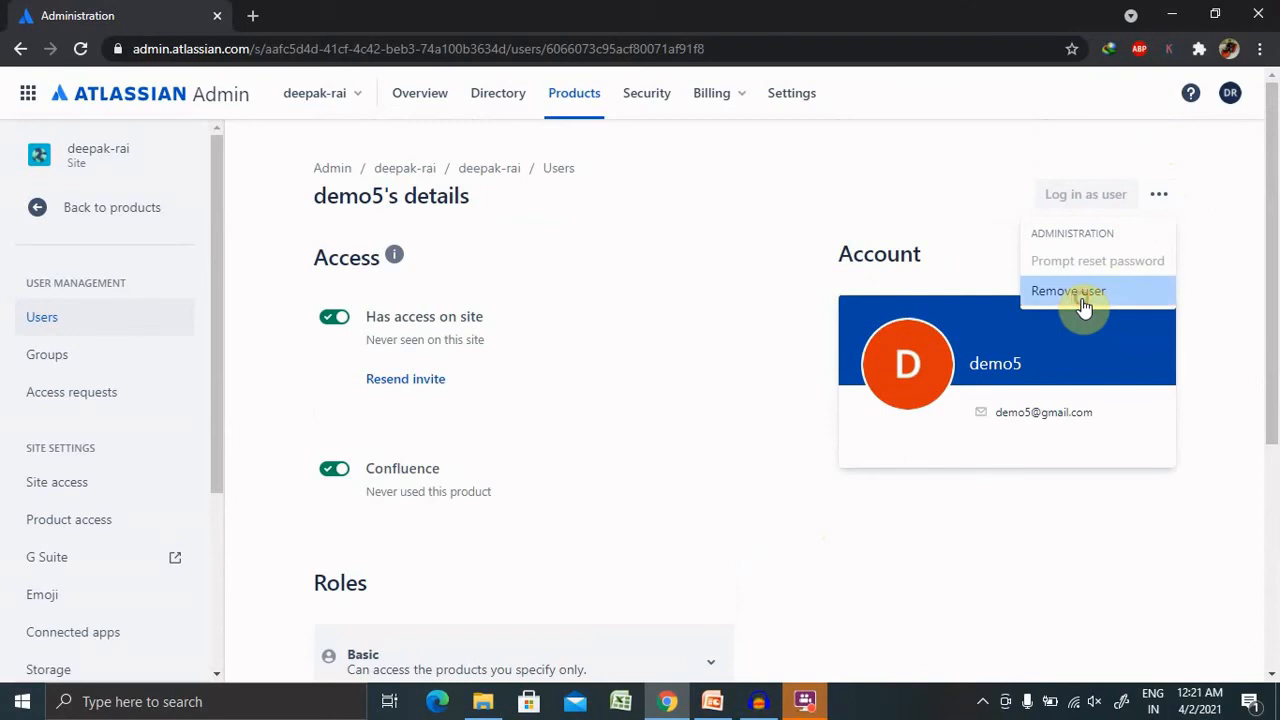
pyautogui.click(1068, 292)
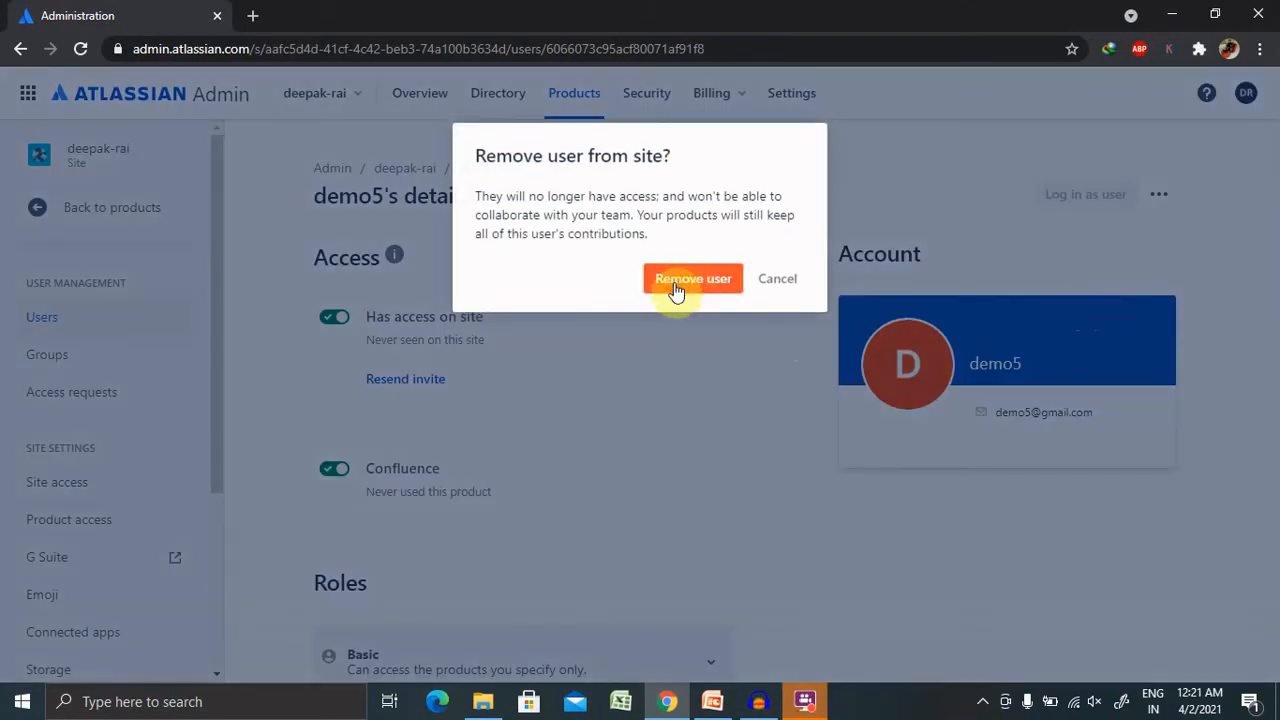
pyautogui.click(692, 278)
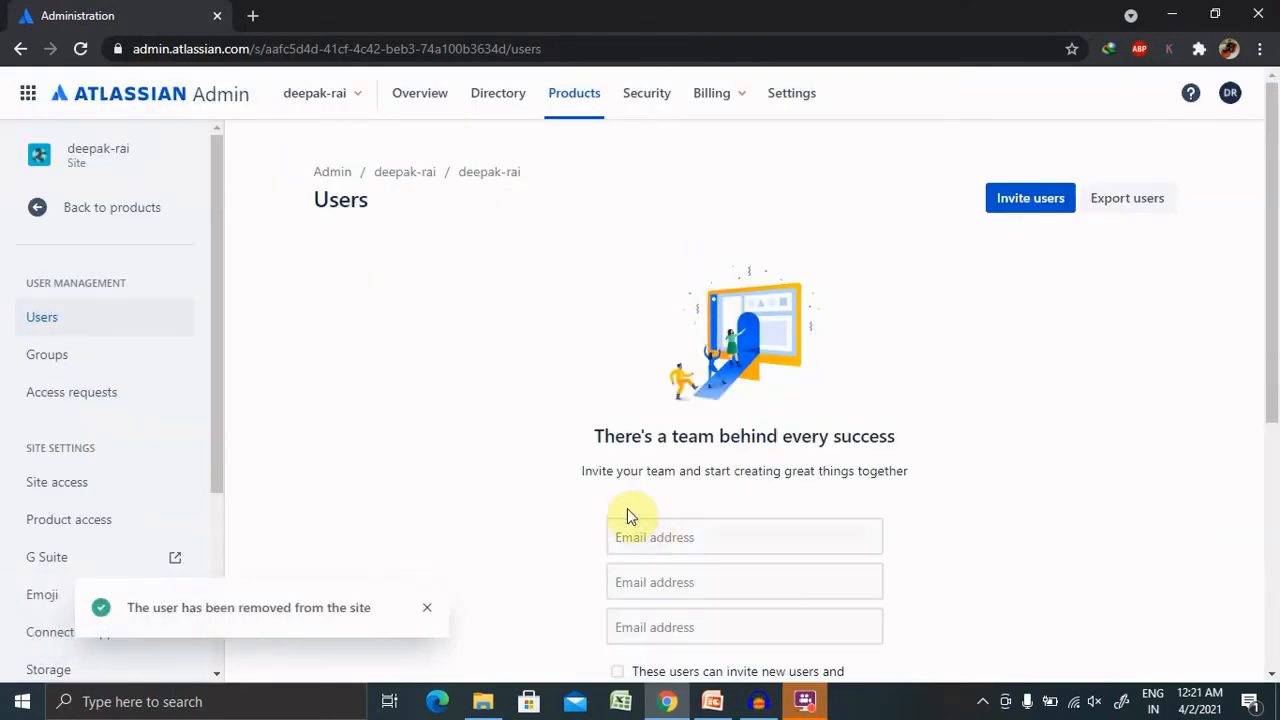
pyautogui.scroll(-3)
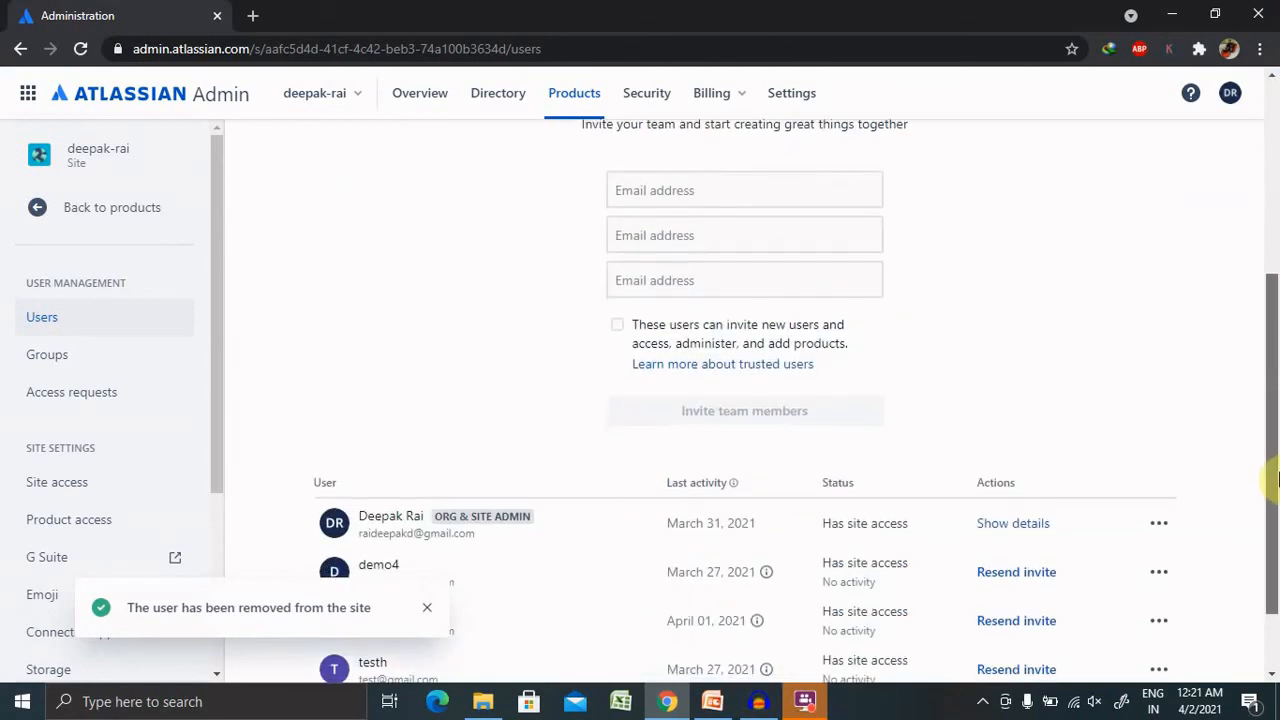
pyautogui.click(80, 48)
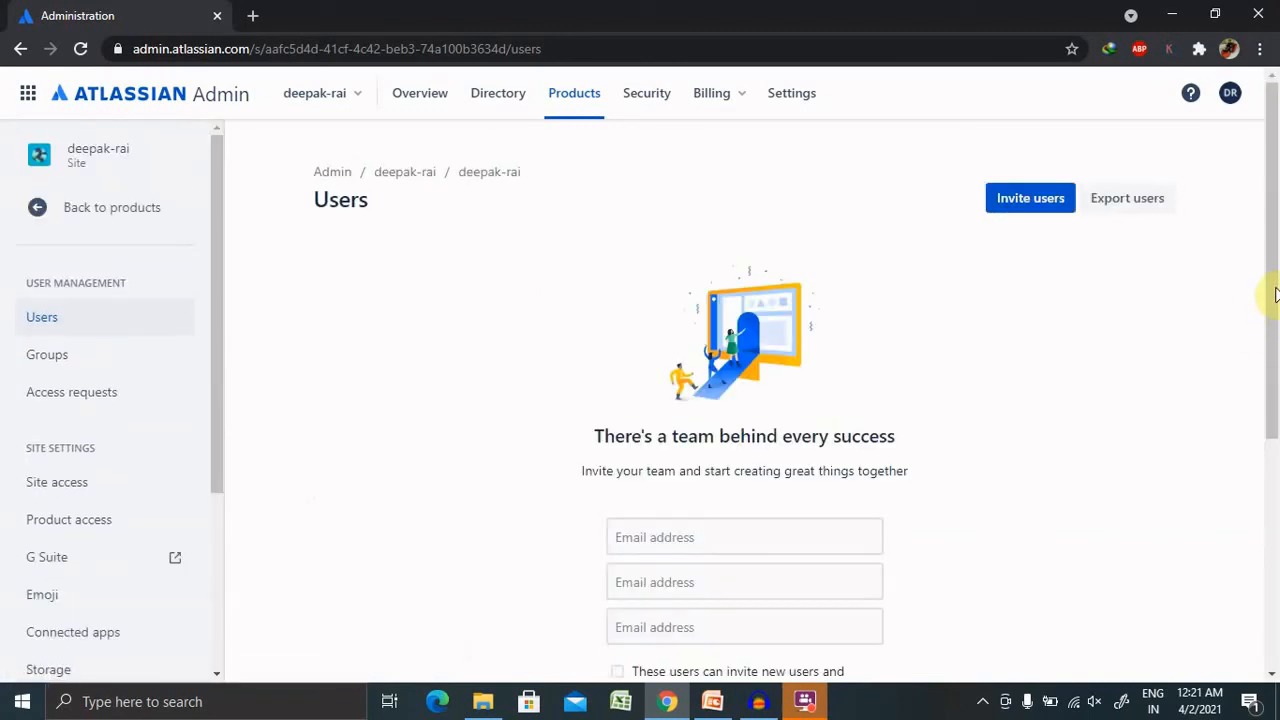
pyautogui.scroll(-3)
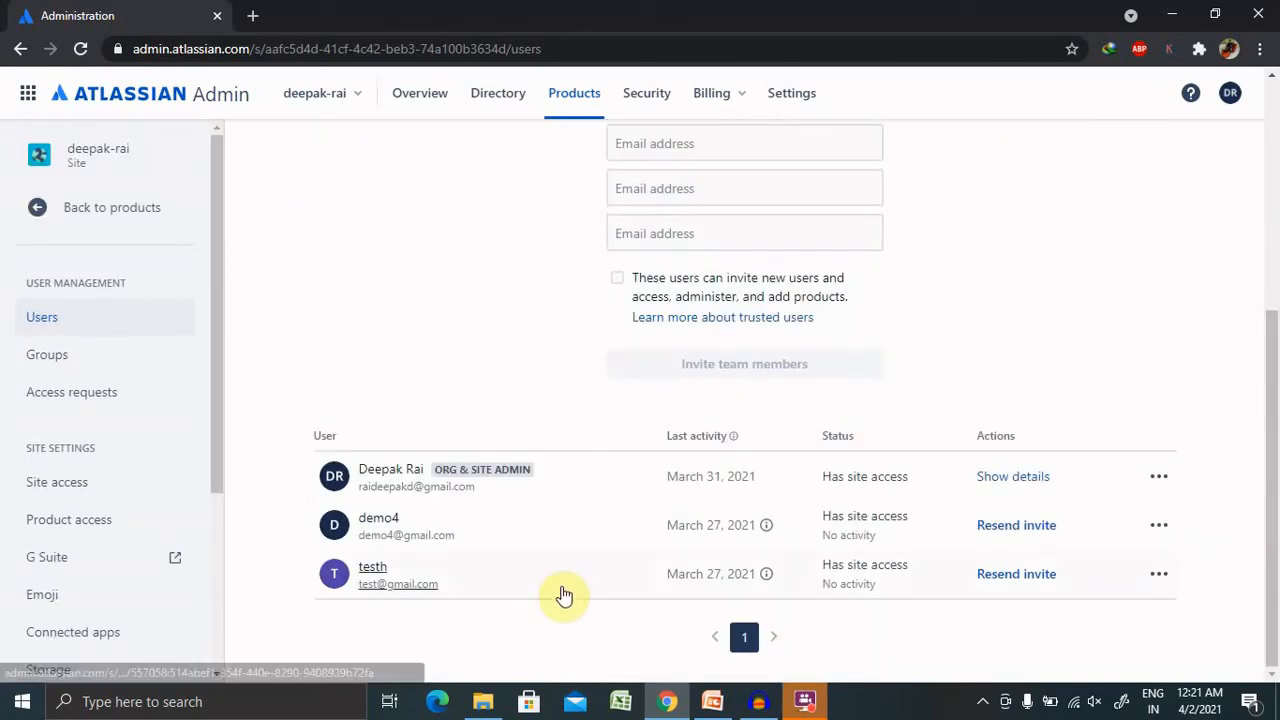
pyautogui.moveTo(756, 482)
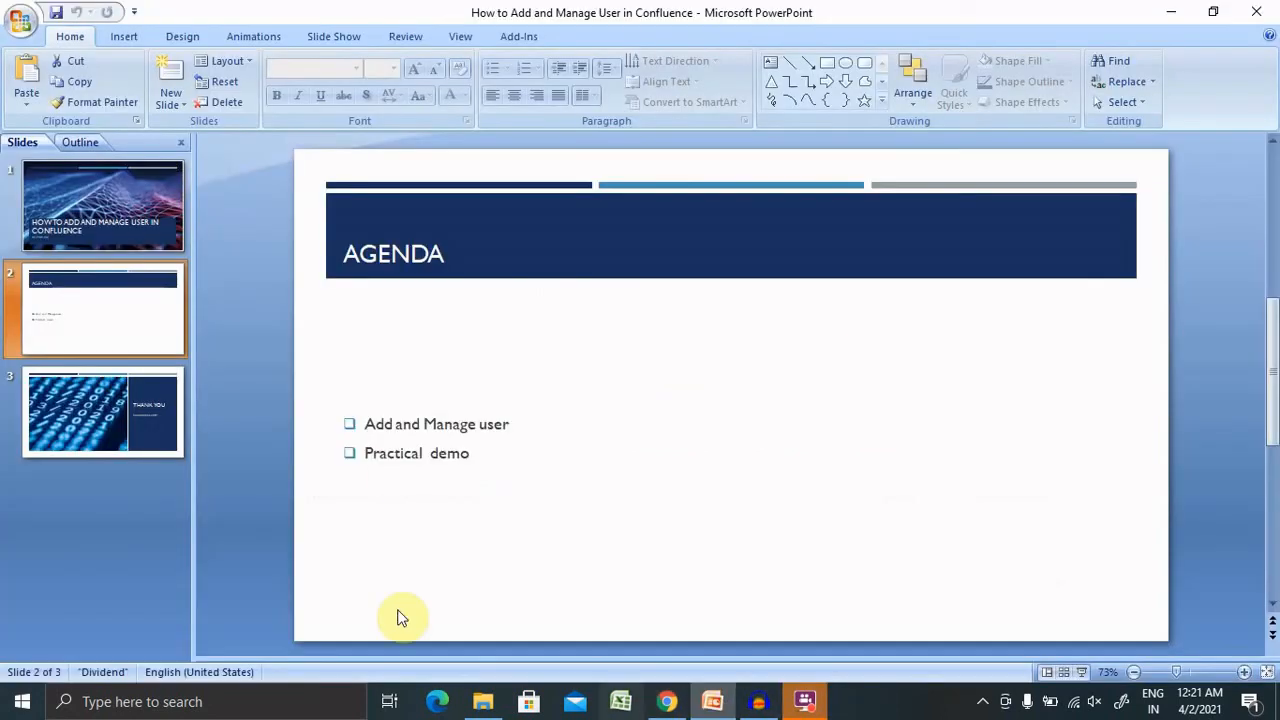
# - Return to PowerPoint and show slide 3, the closing Thank You slide
pyautogui.click(104, 412)
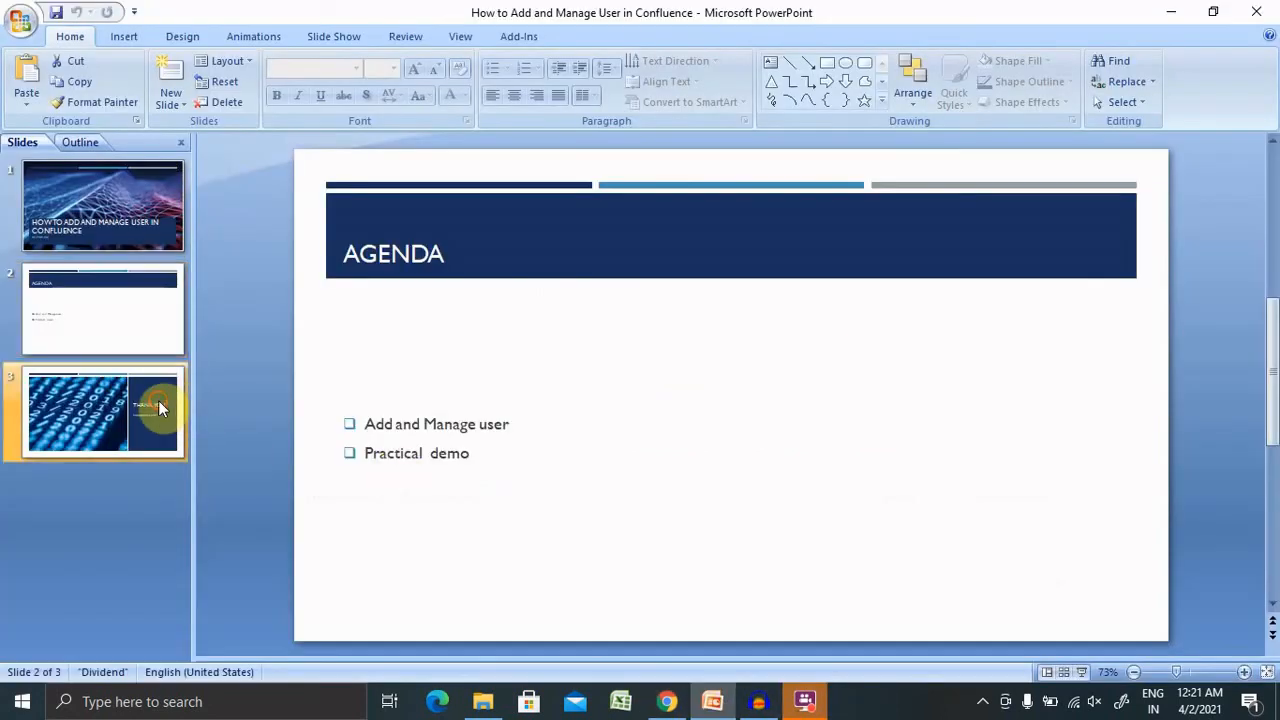
pyautogui.click(100, 412)
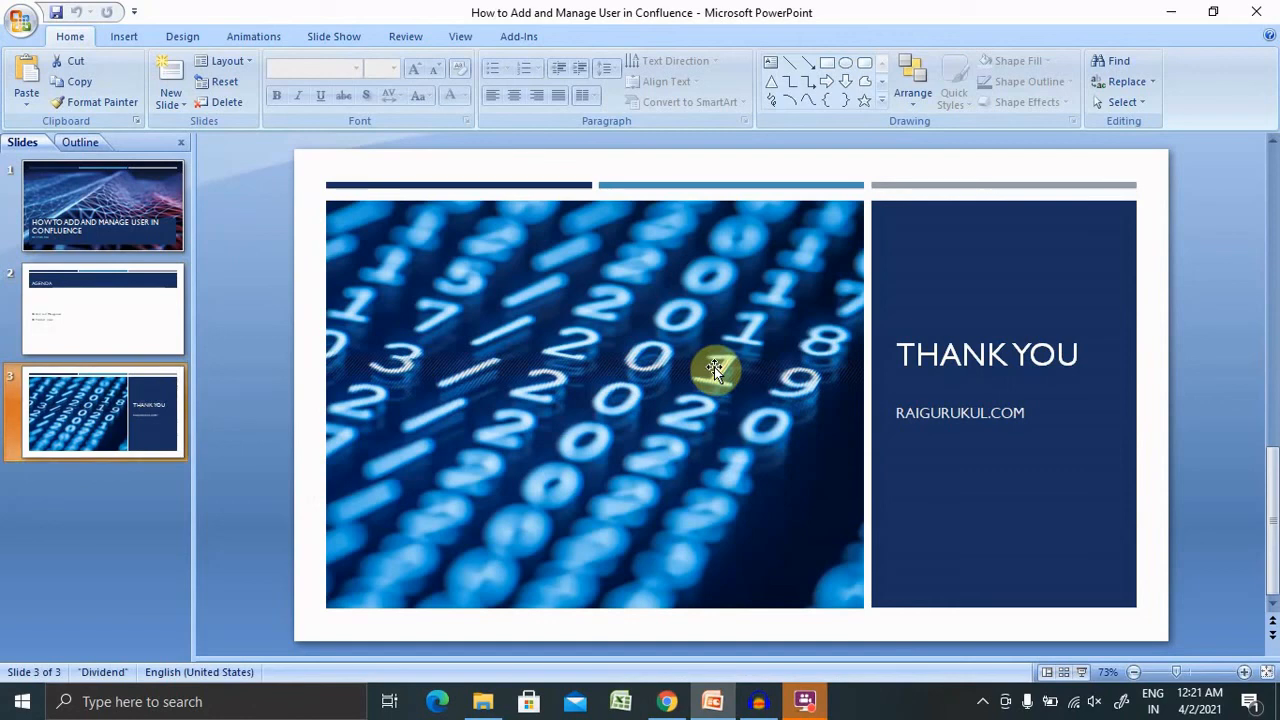